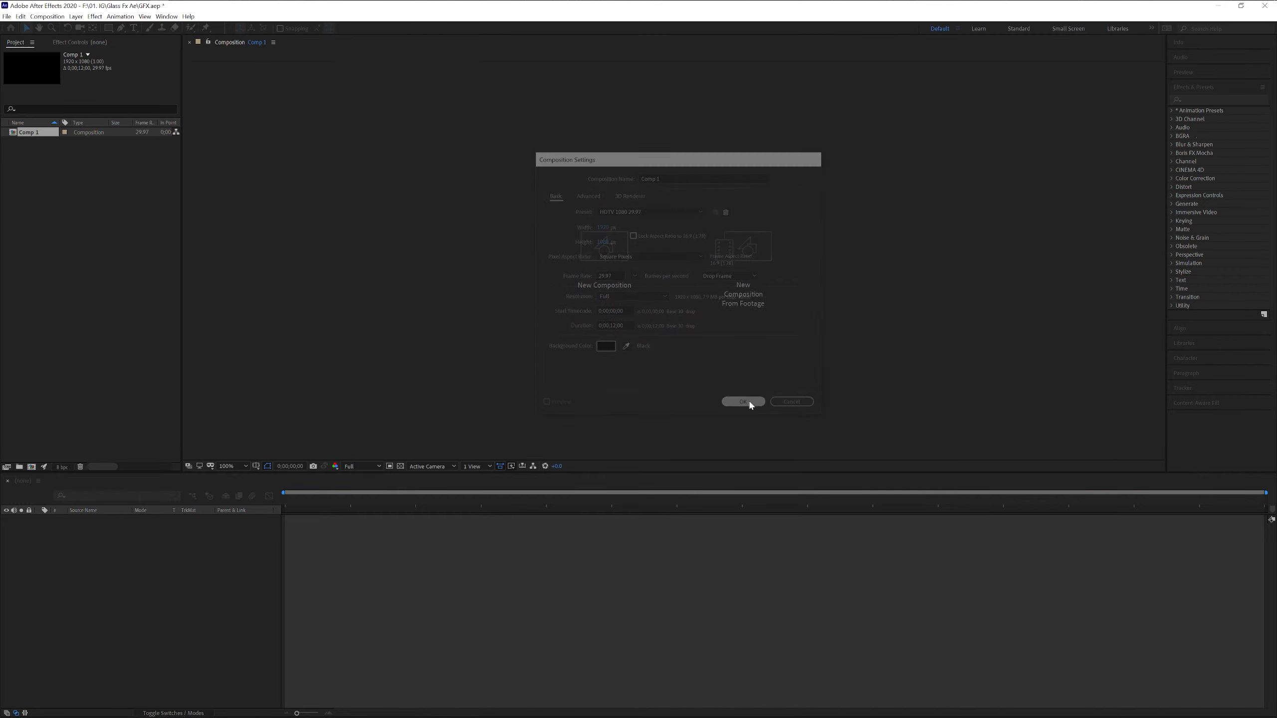
Create a new square composition named Glass with a custom width and height
click(741, 402)
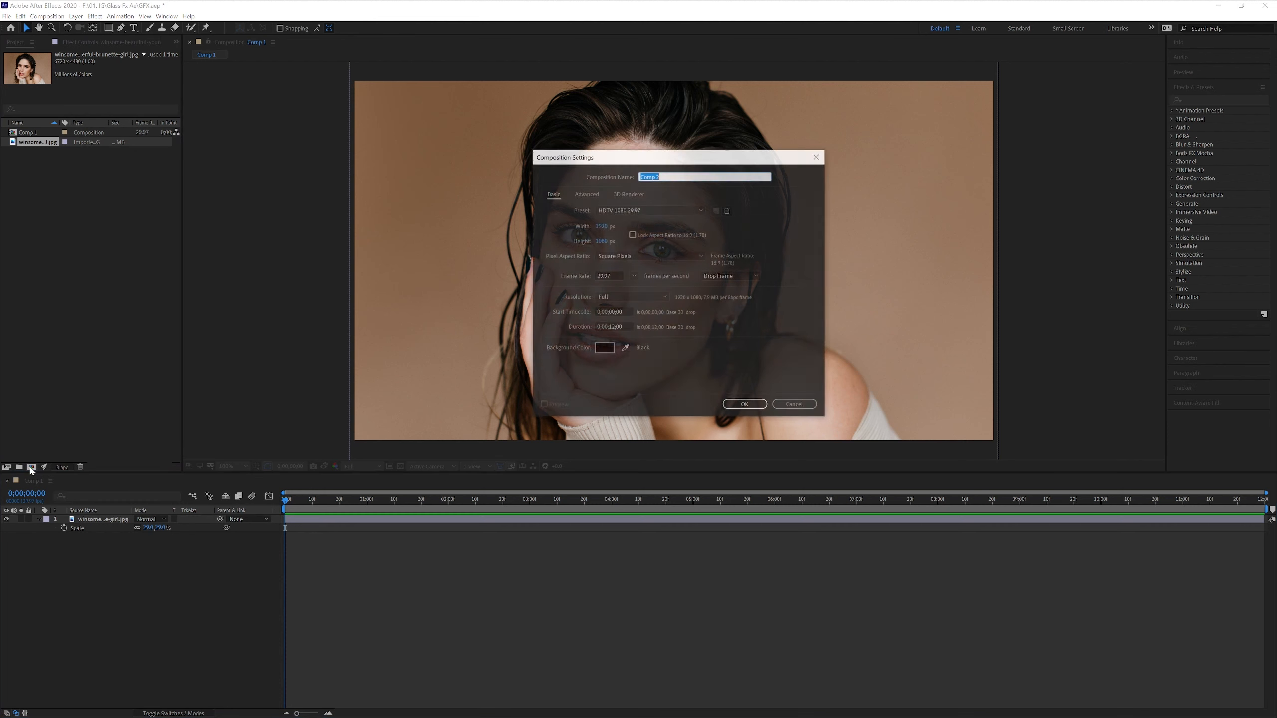
text(Glass)
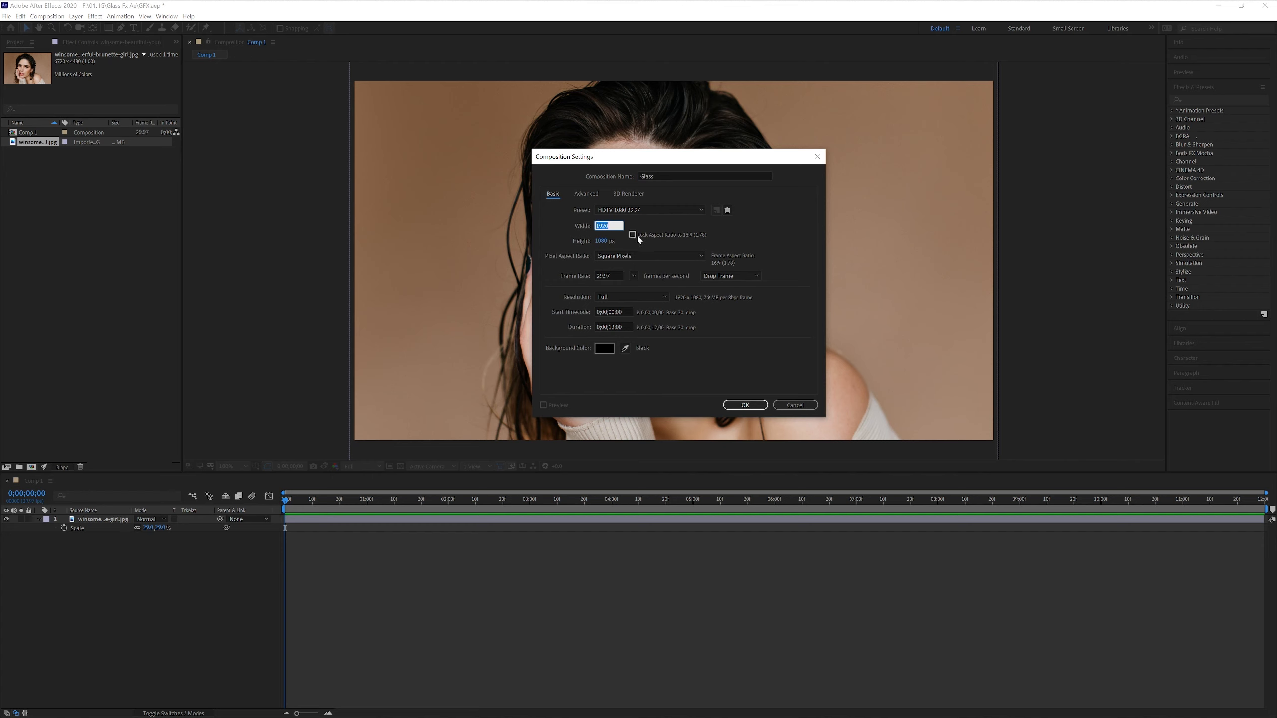
mouse_move(614, 236)
text(600)
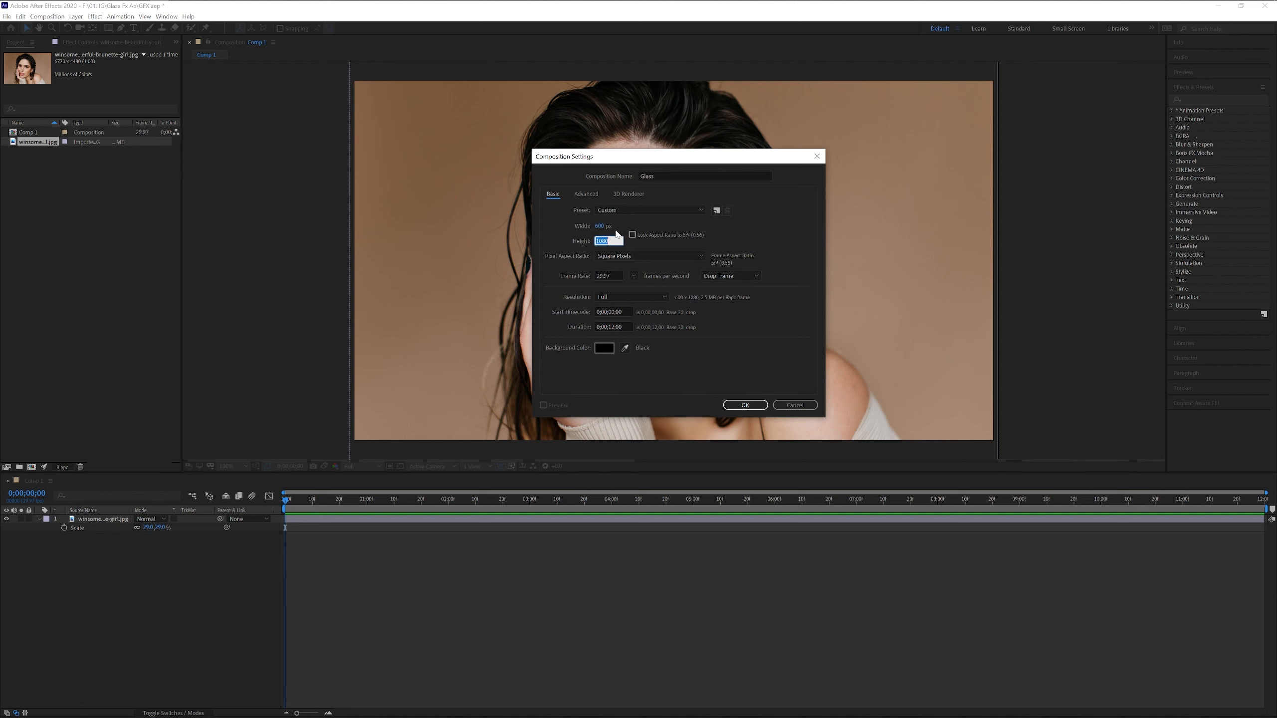
click(743, 404)
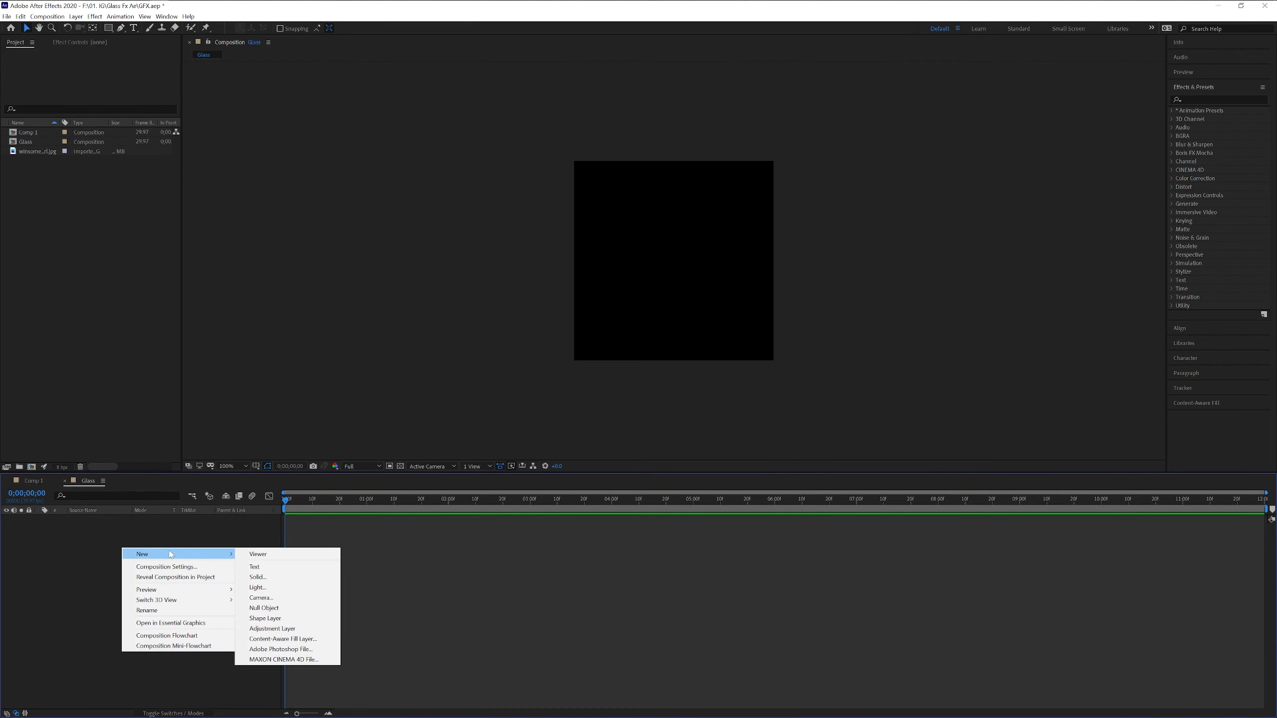
Add a full-height solid named Lines, 15 px wide, to the Glass comp
click(258, 577)
text(Lines)
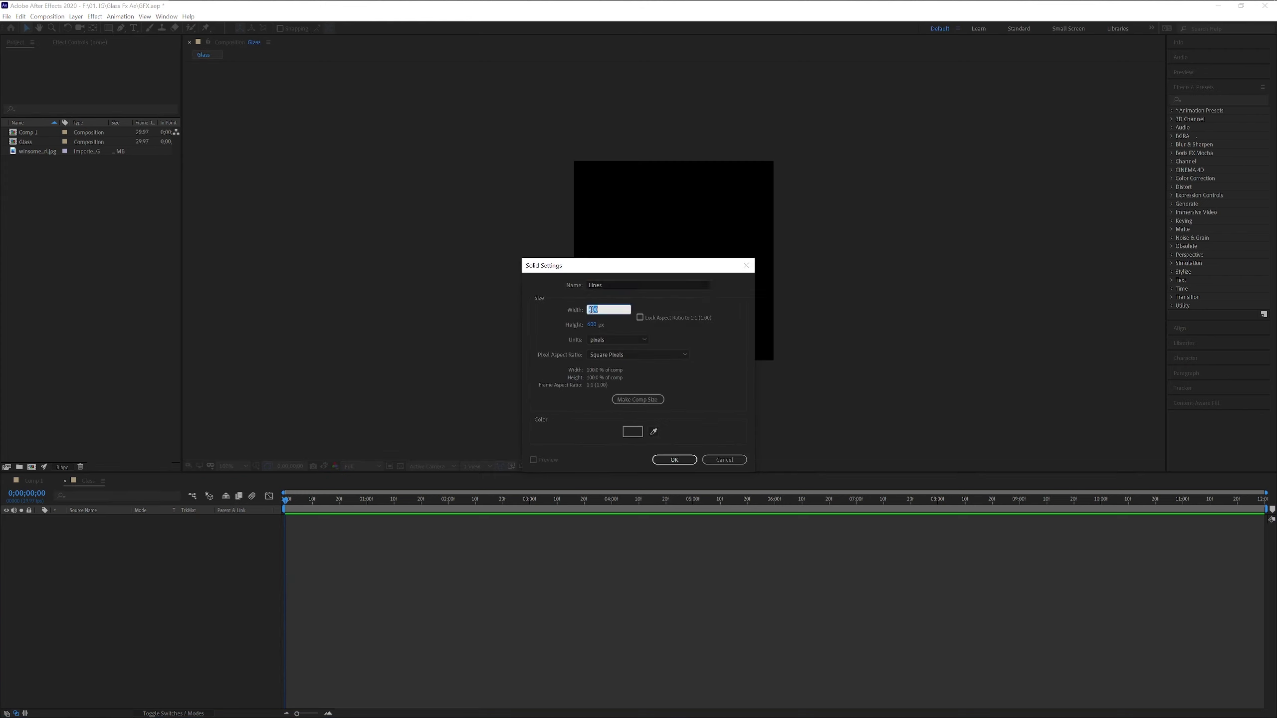
text(15)
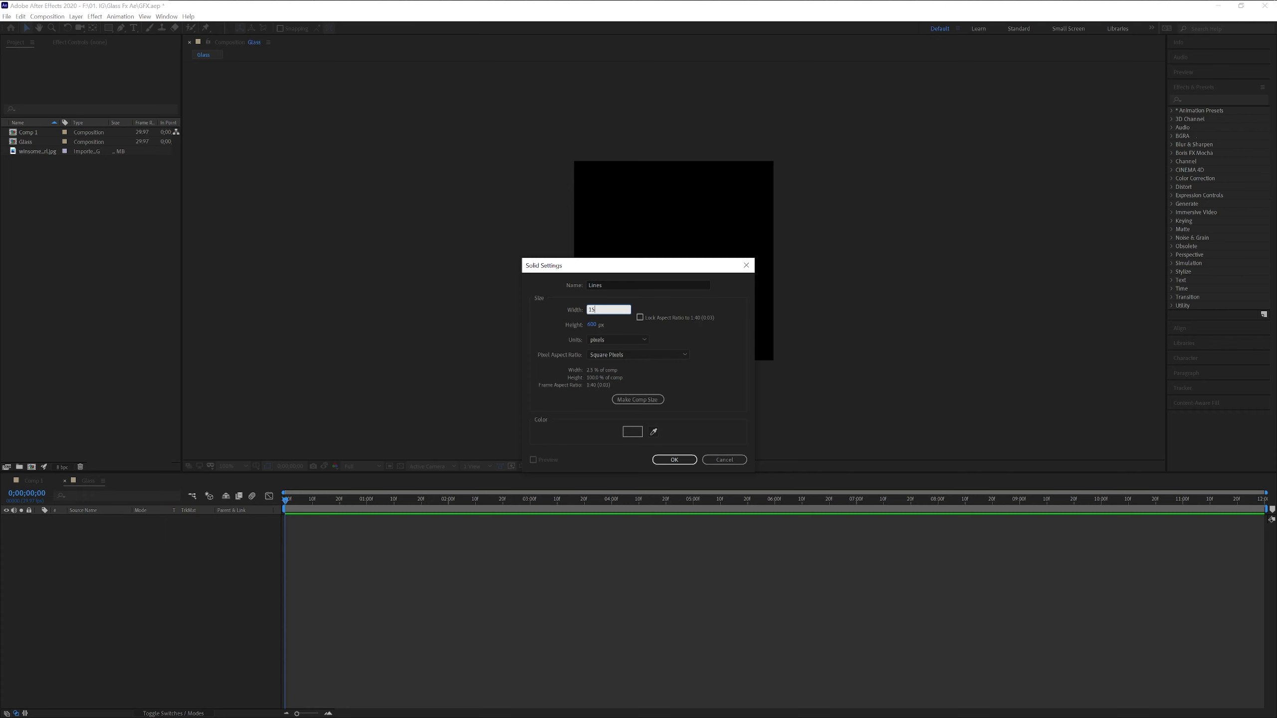
click(673, 459)
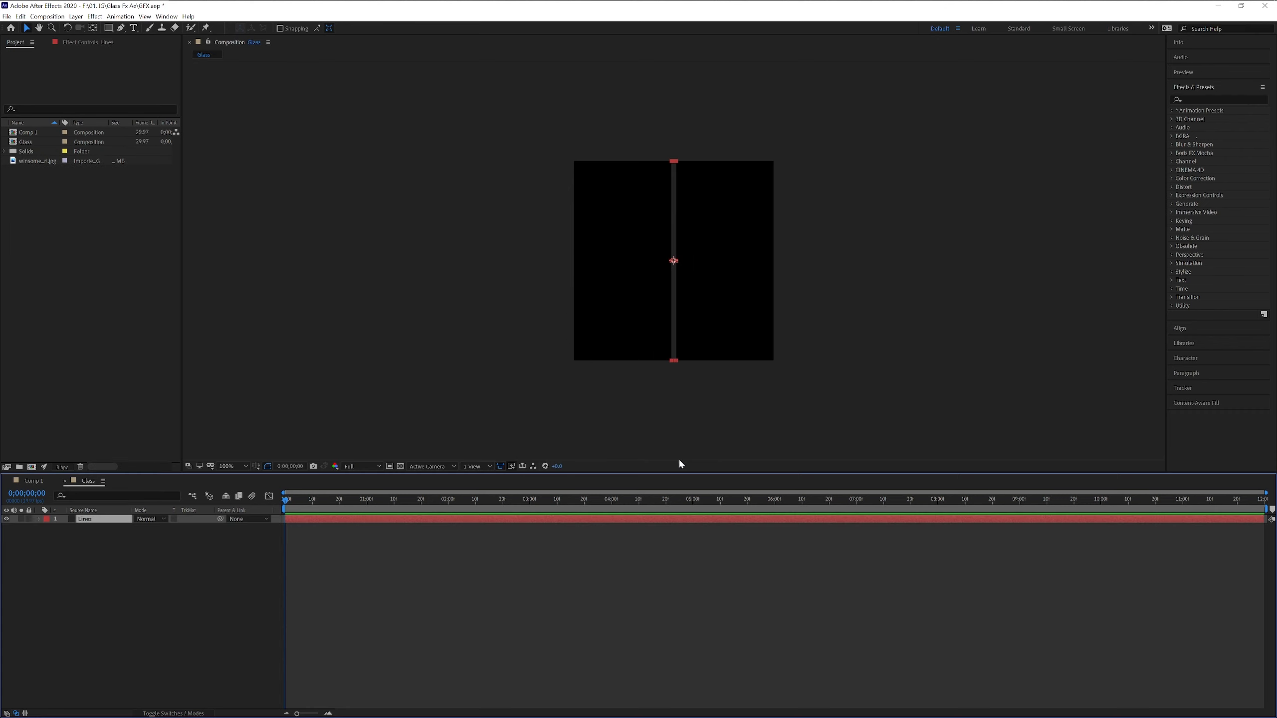
Apply Gradient Ramp to Lines with horizontal start and end points across the strip
click(1213, 99)
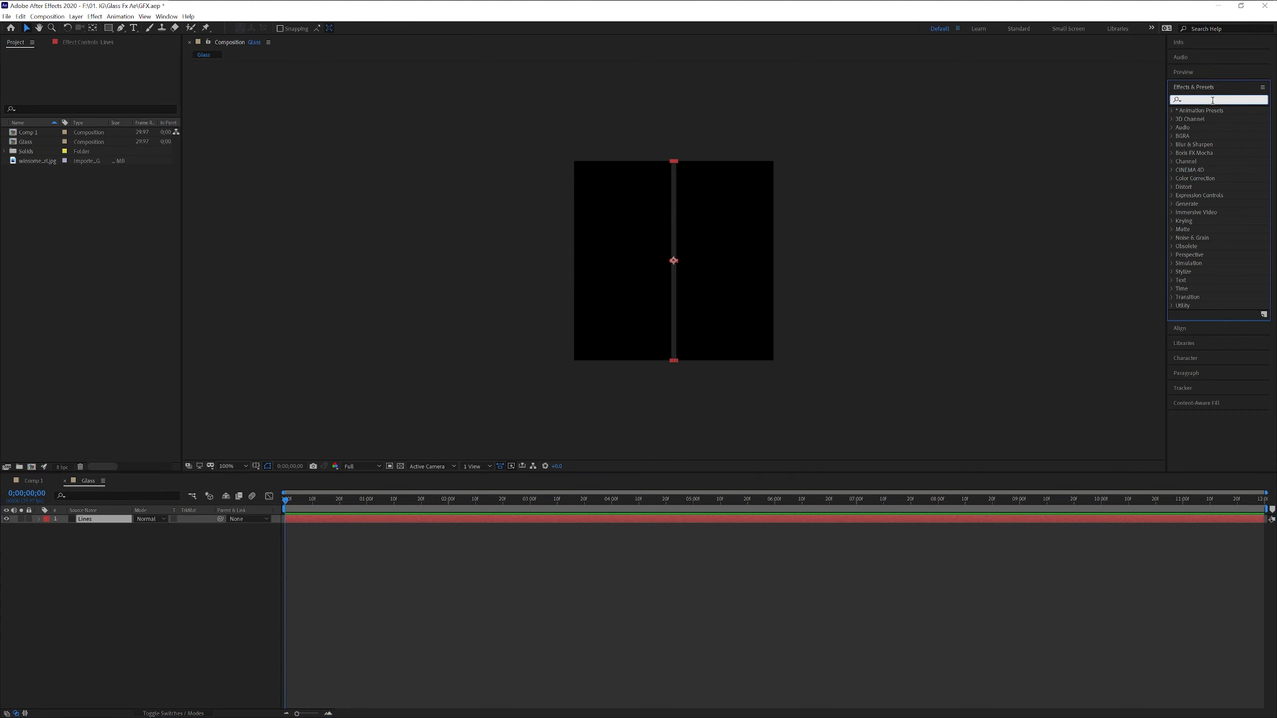
text(gradient r)
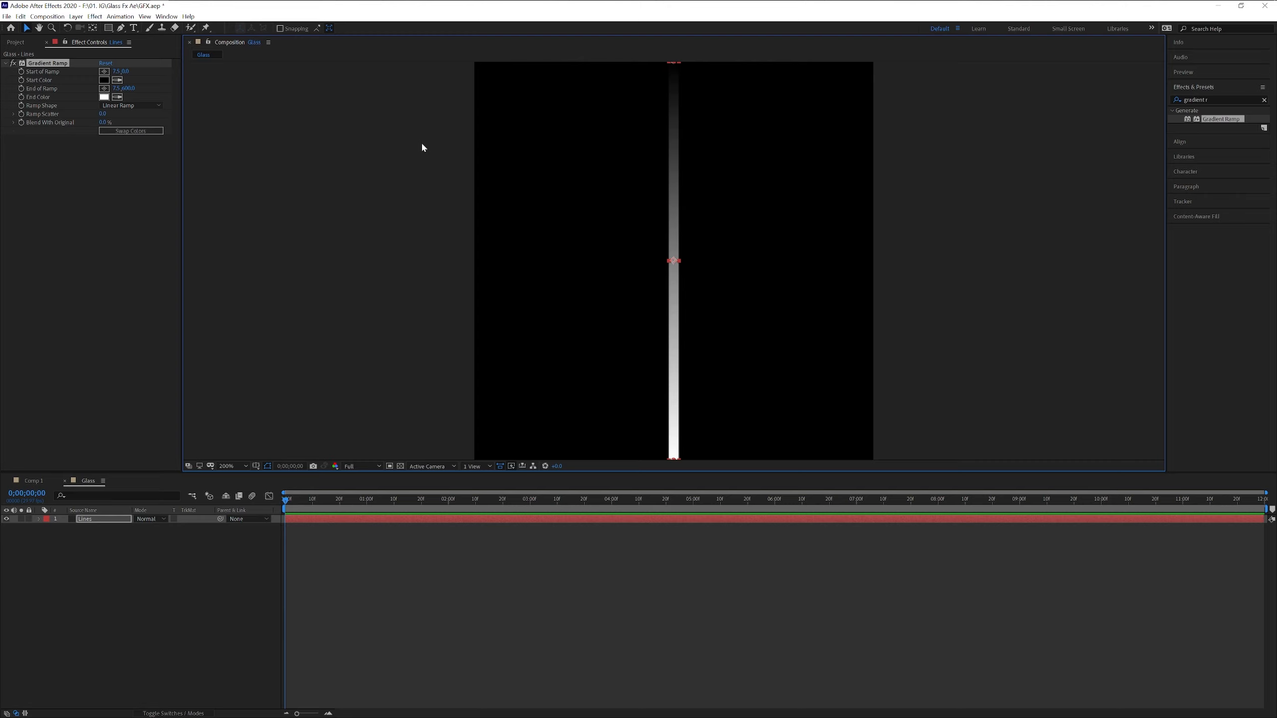
mouse_move(206, 111)
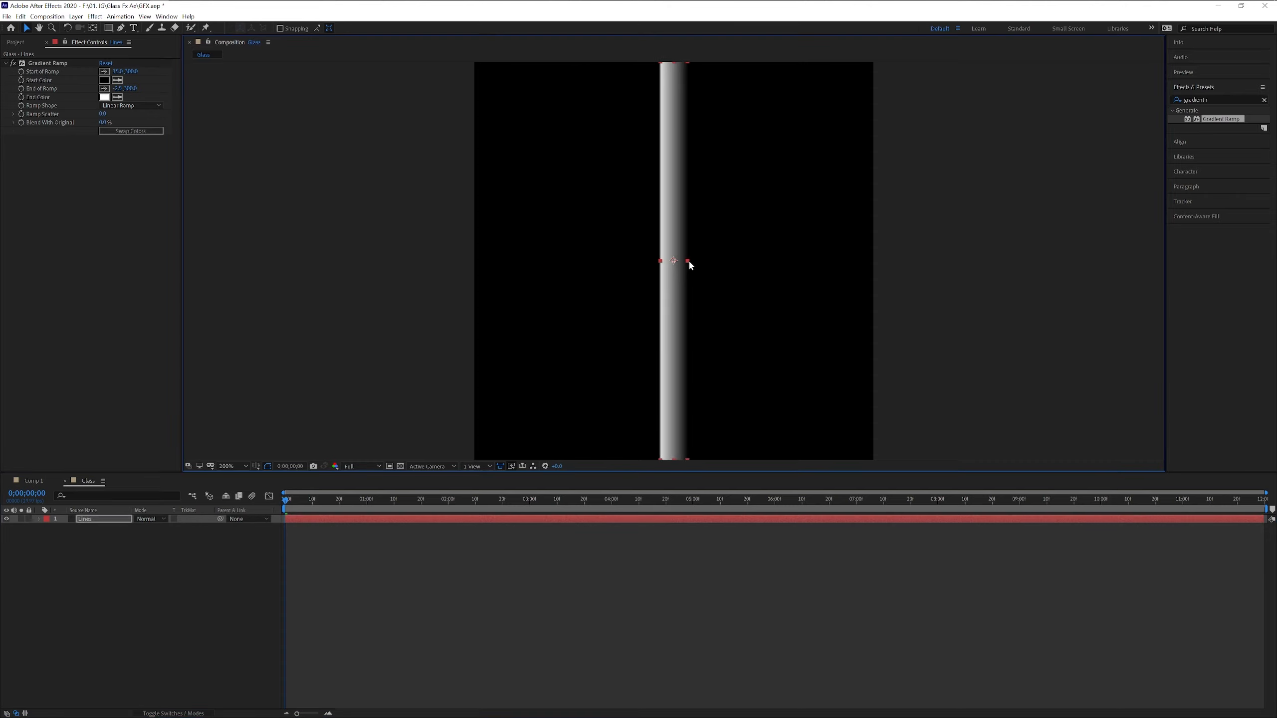
click(1262, 99)
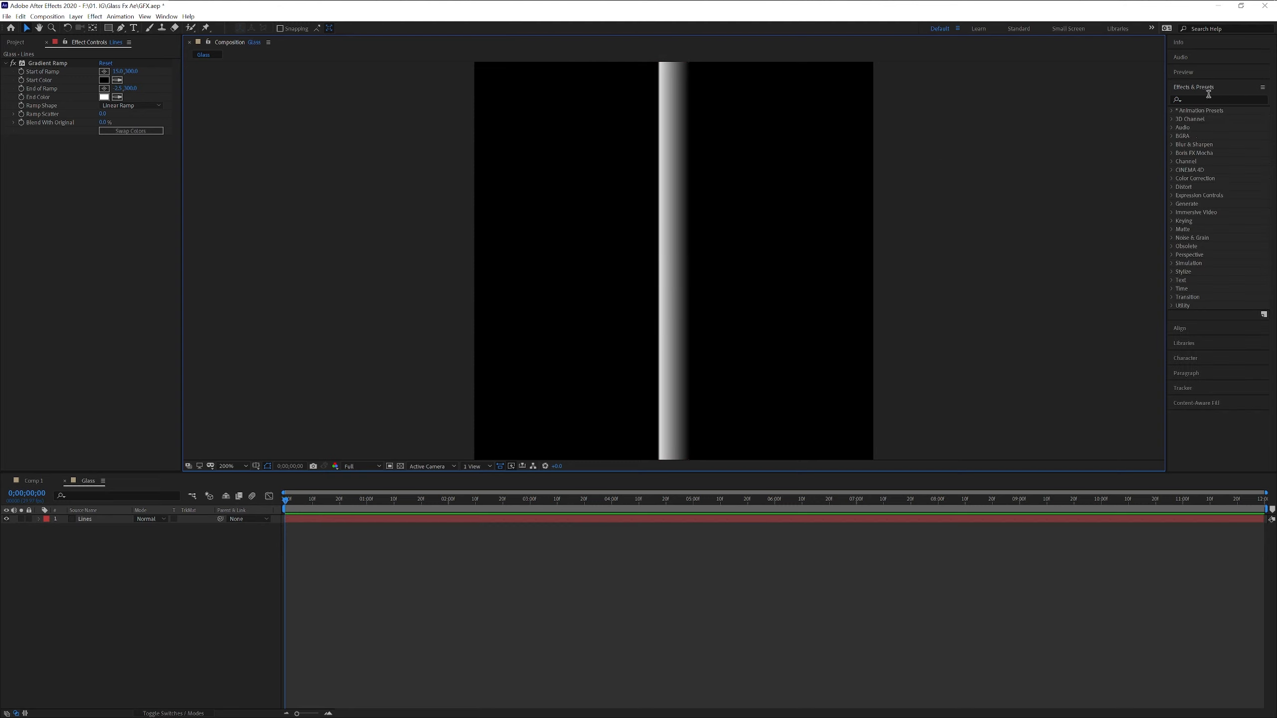
Apply Motion Tile to Lines and widen Output Width to fill the frame
click(1214, 99)
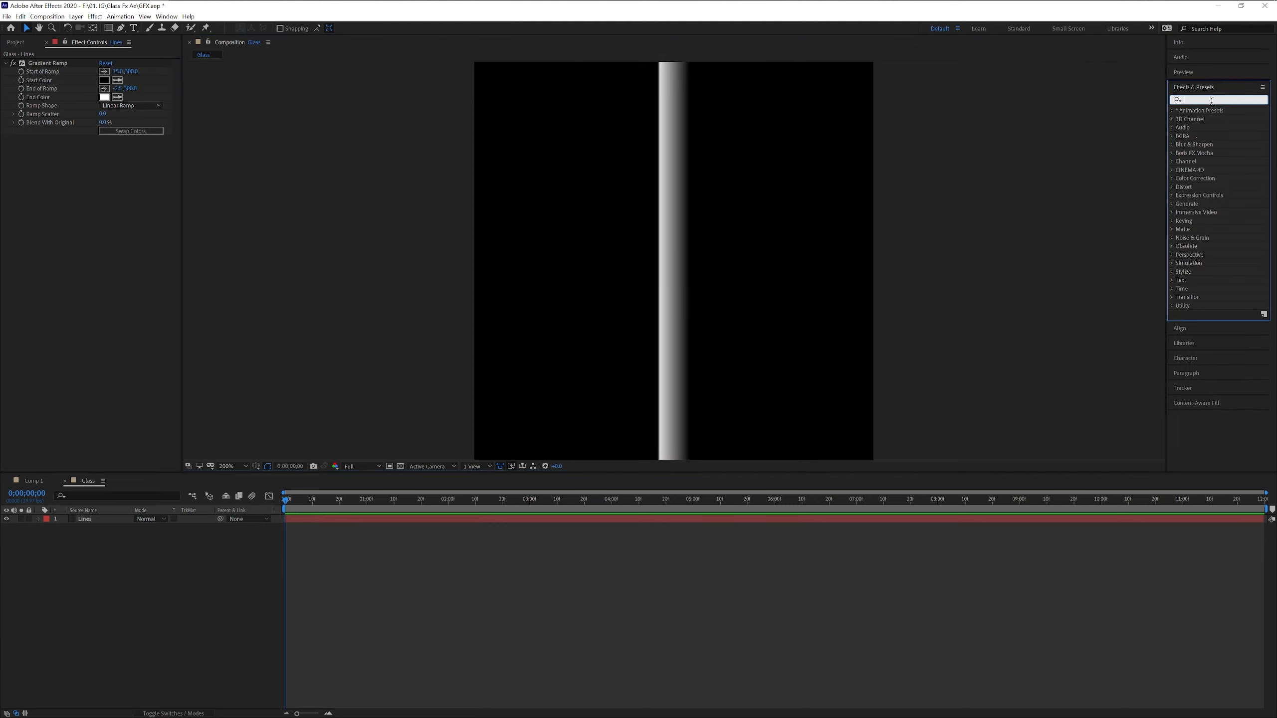
text(motion t)
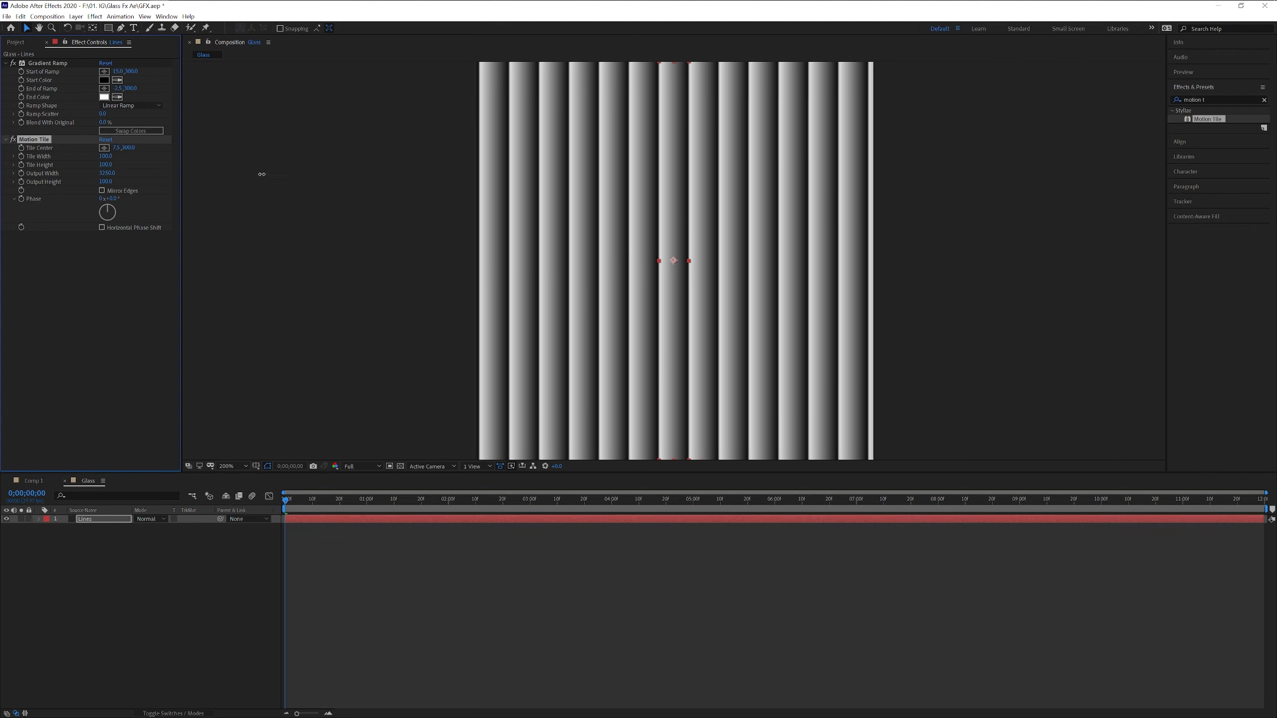
click(226, 466)
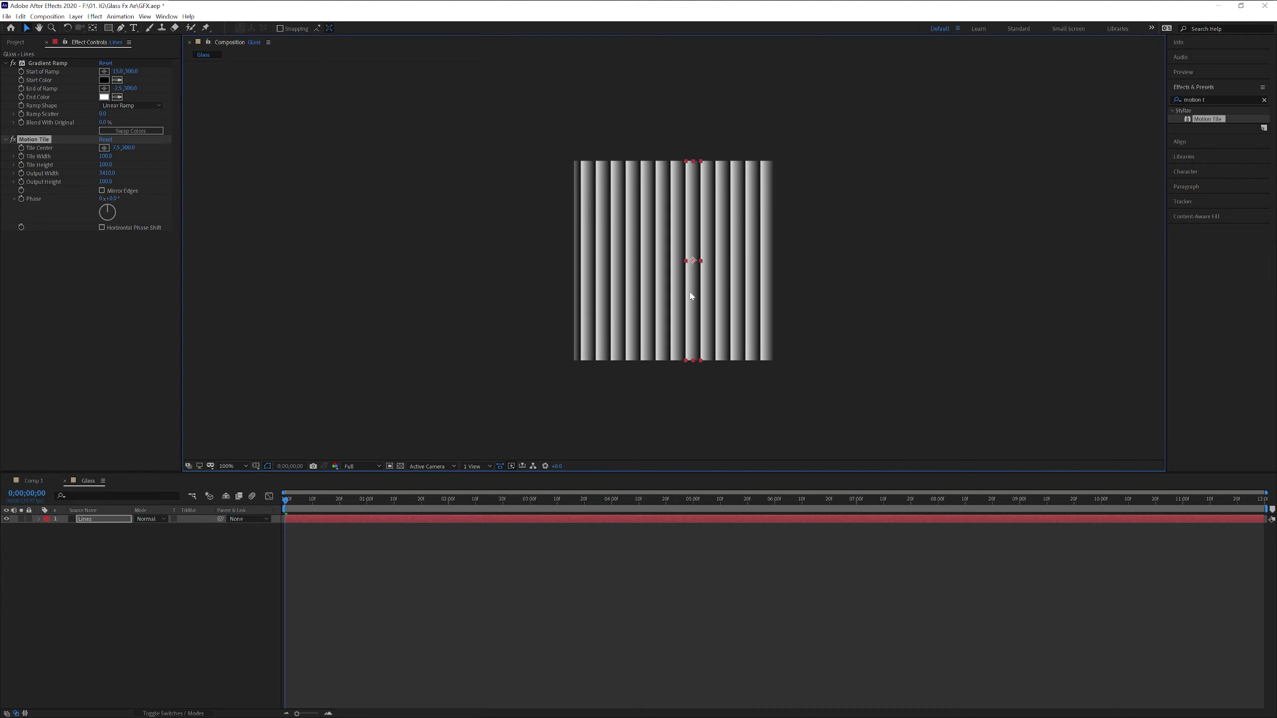
click(225, 466)
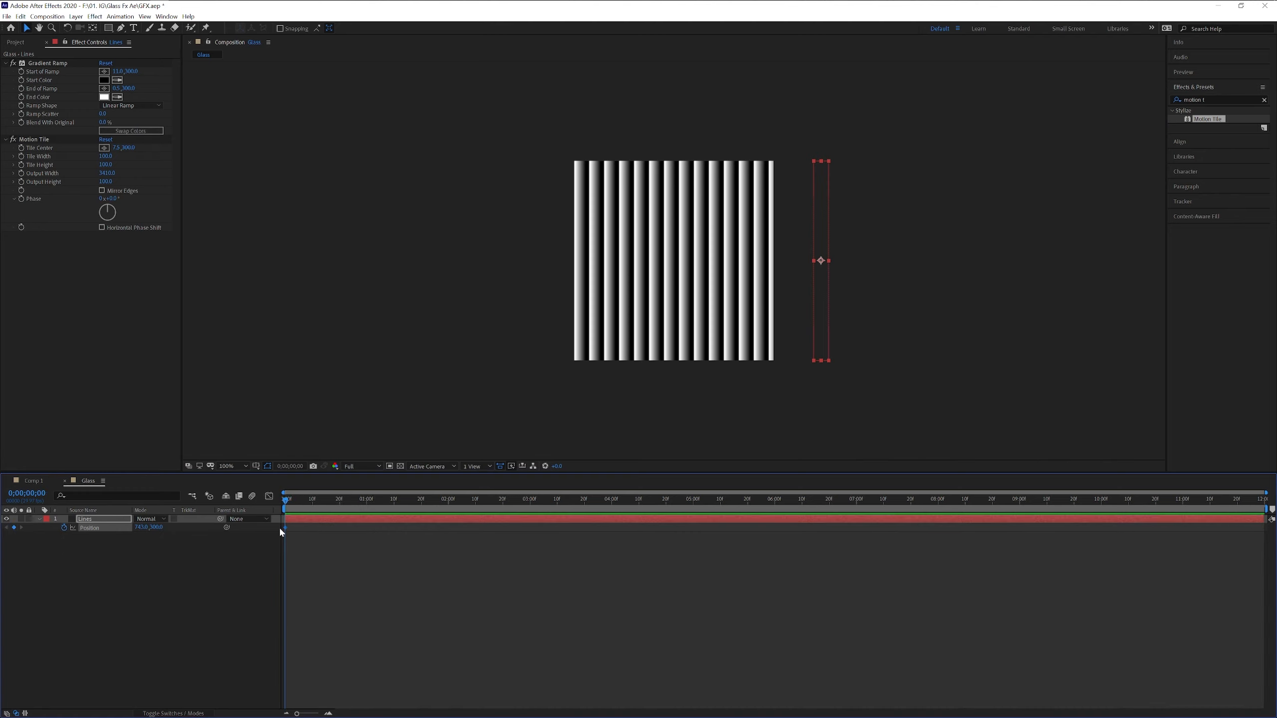
Keyframe Lines' Position at 0s and a sideways-shifted position at 6s
click(740, 498)
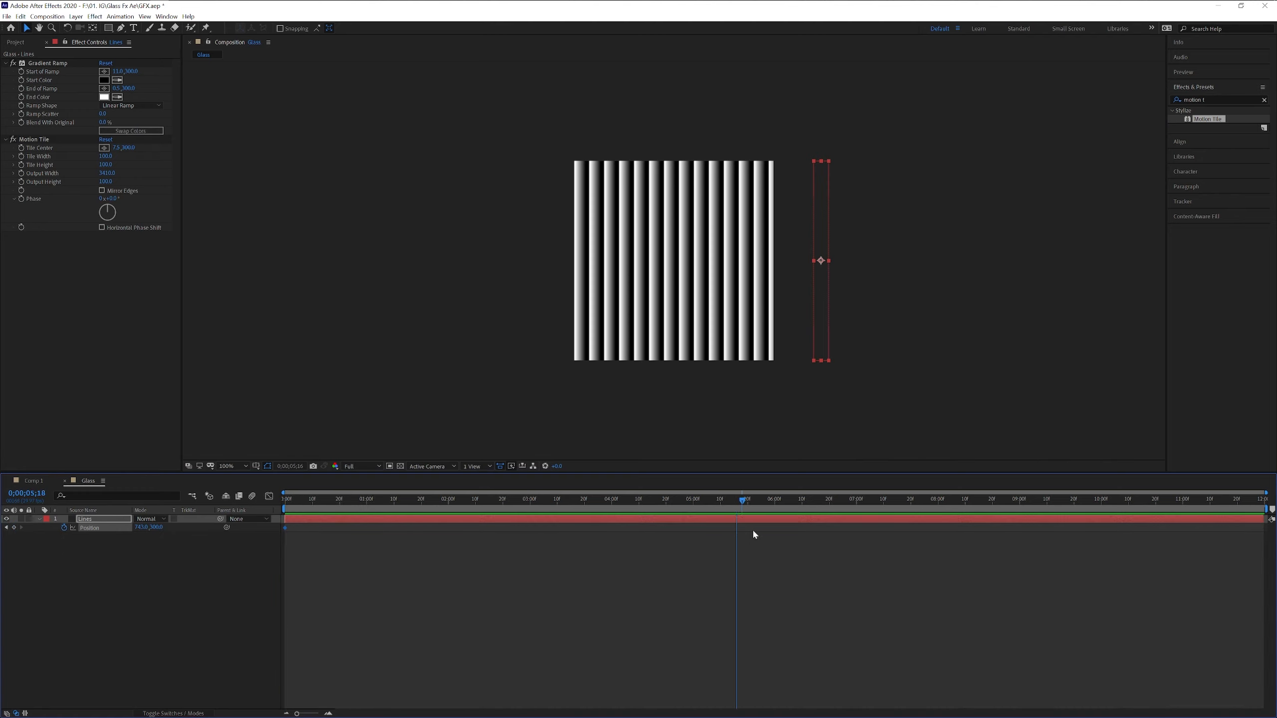
click(773, 498)
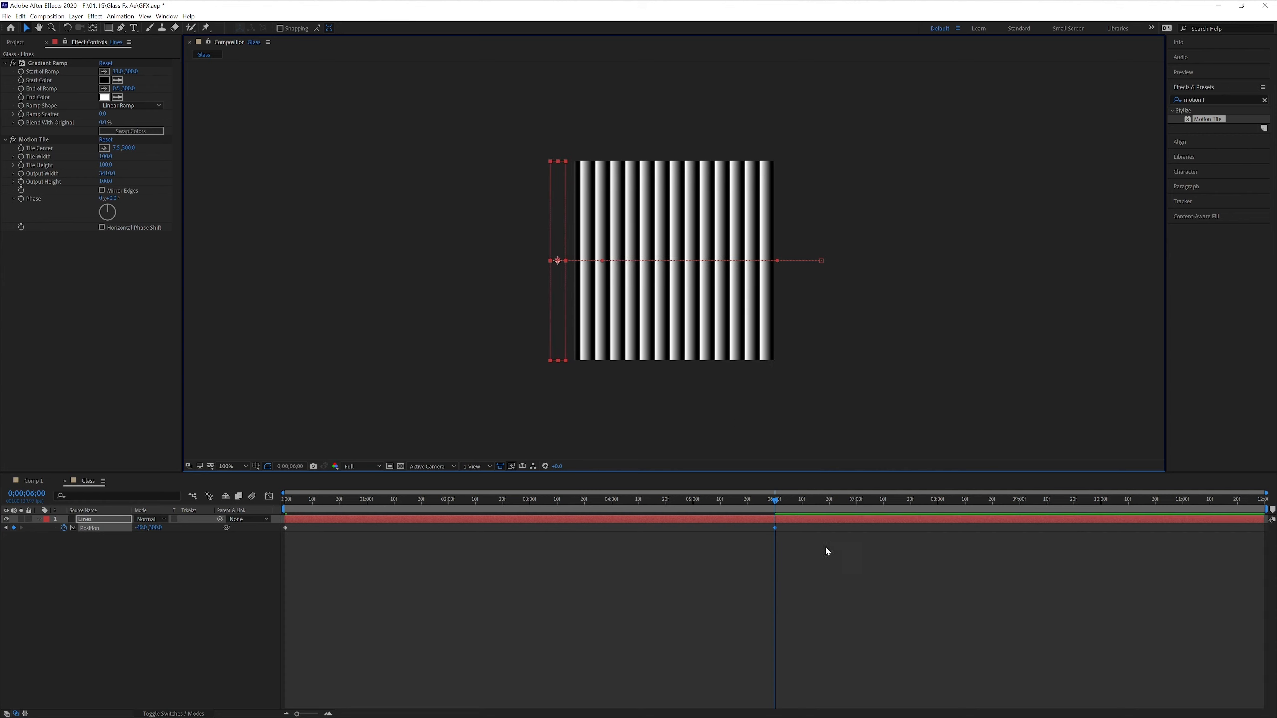
click(285, 498)
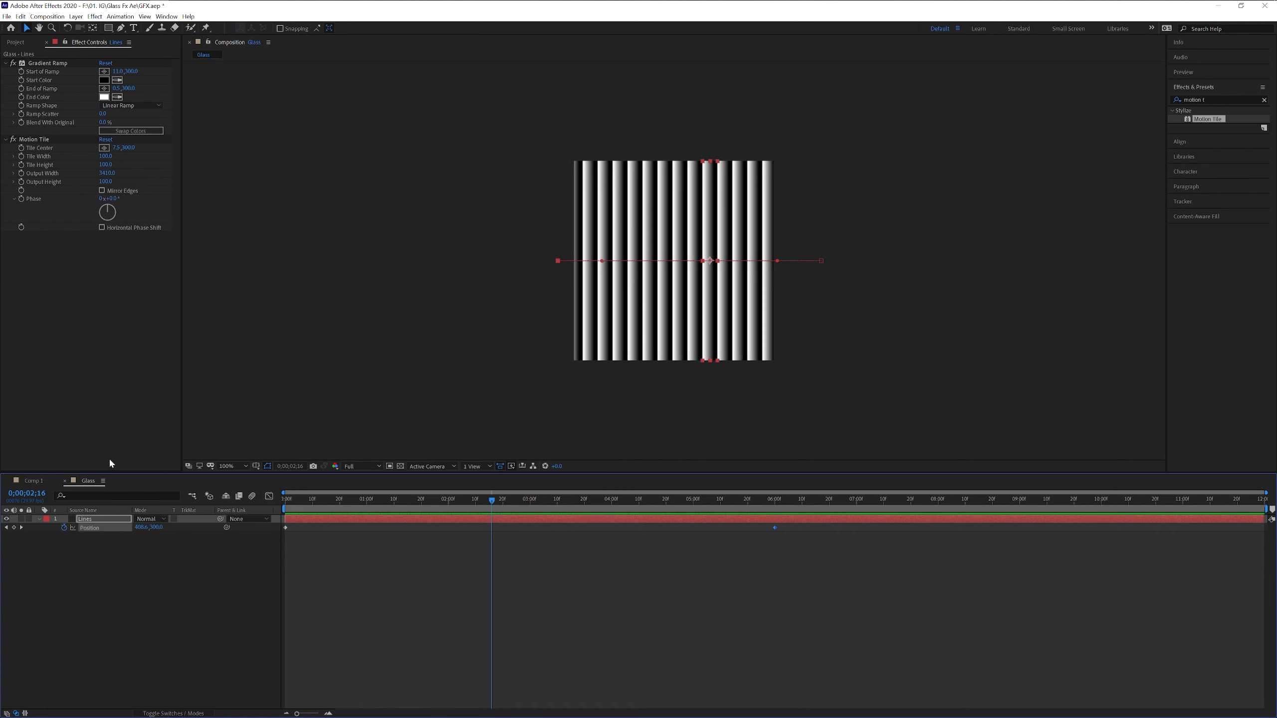
Rename the Comp 1 composition to Final_Comp in the Project panel
click(35, 481)
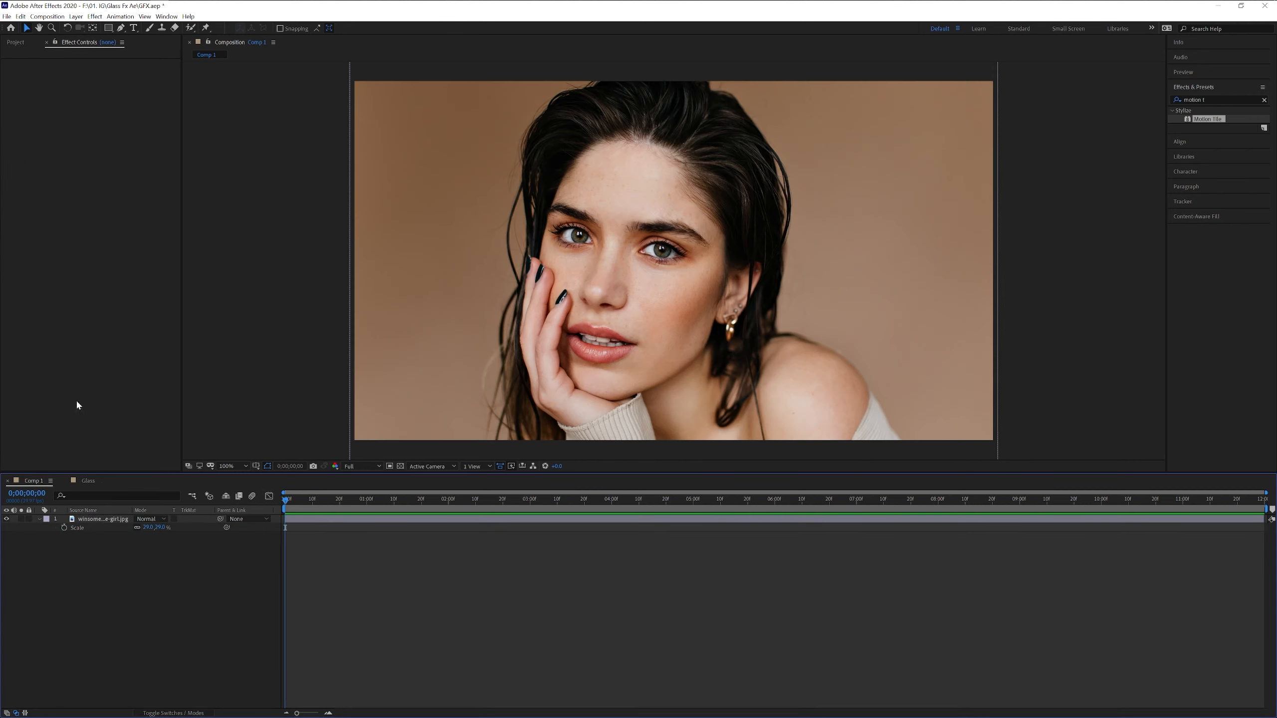
click(14, 42)
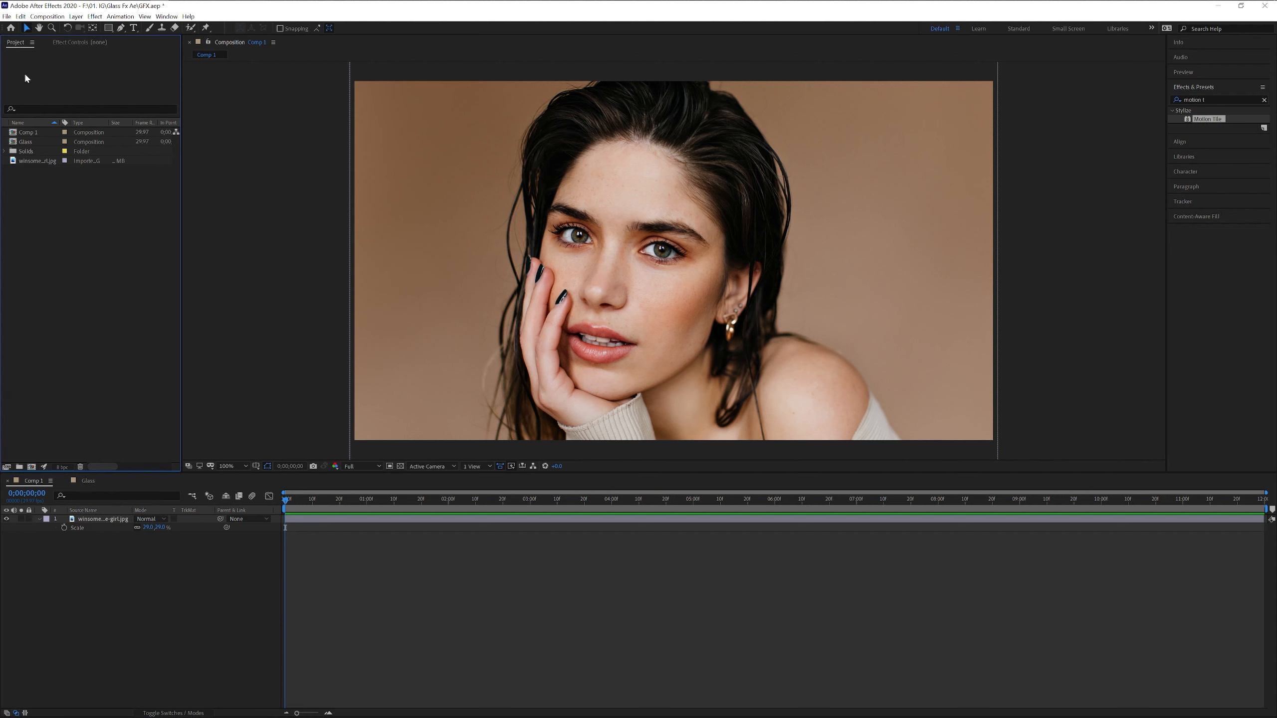
right_click(28, 132)
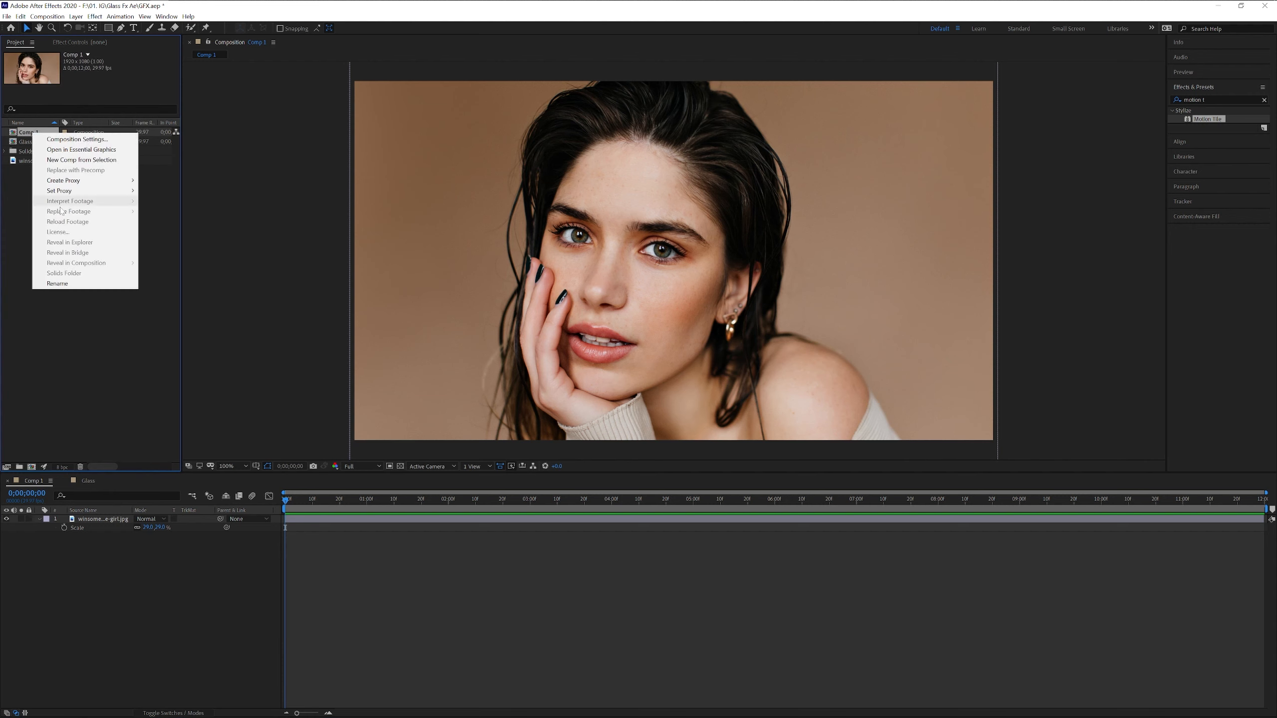
click(56, 283)
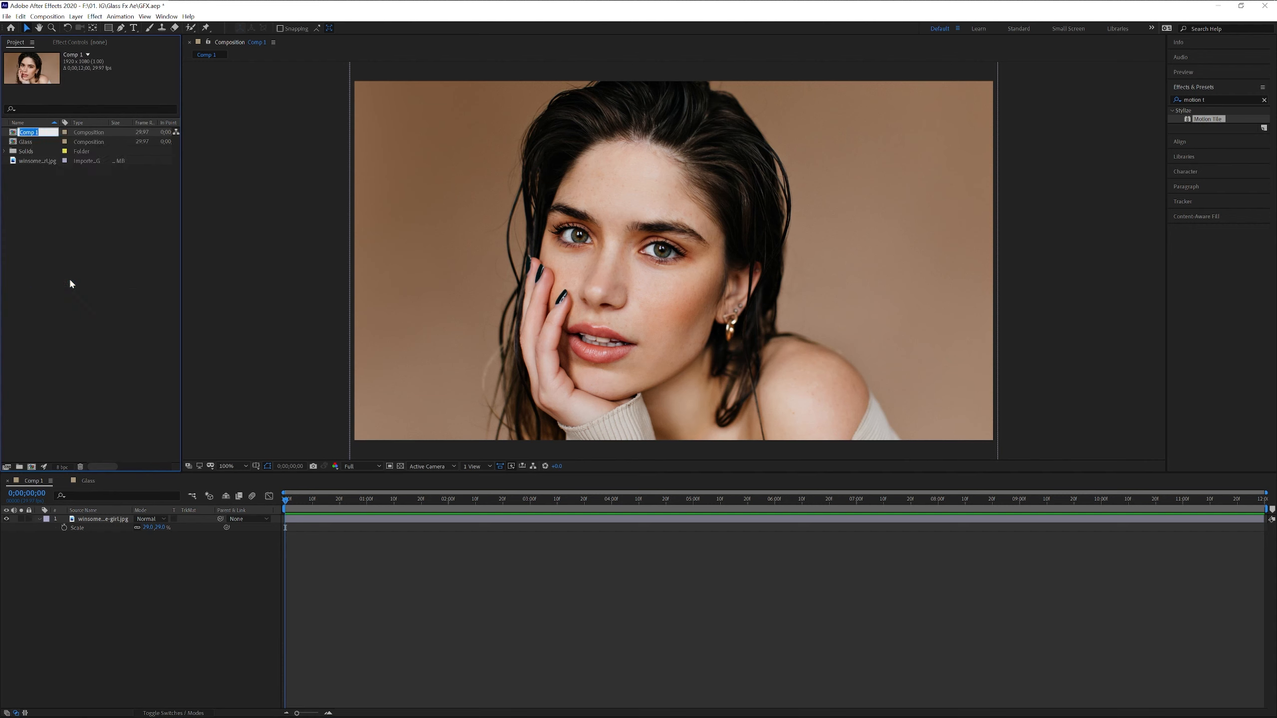
text(Final_Comp)
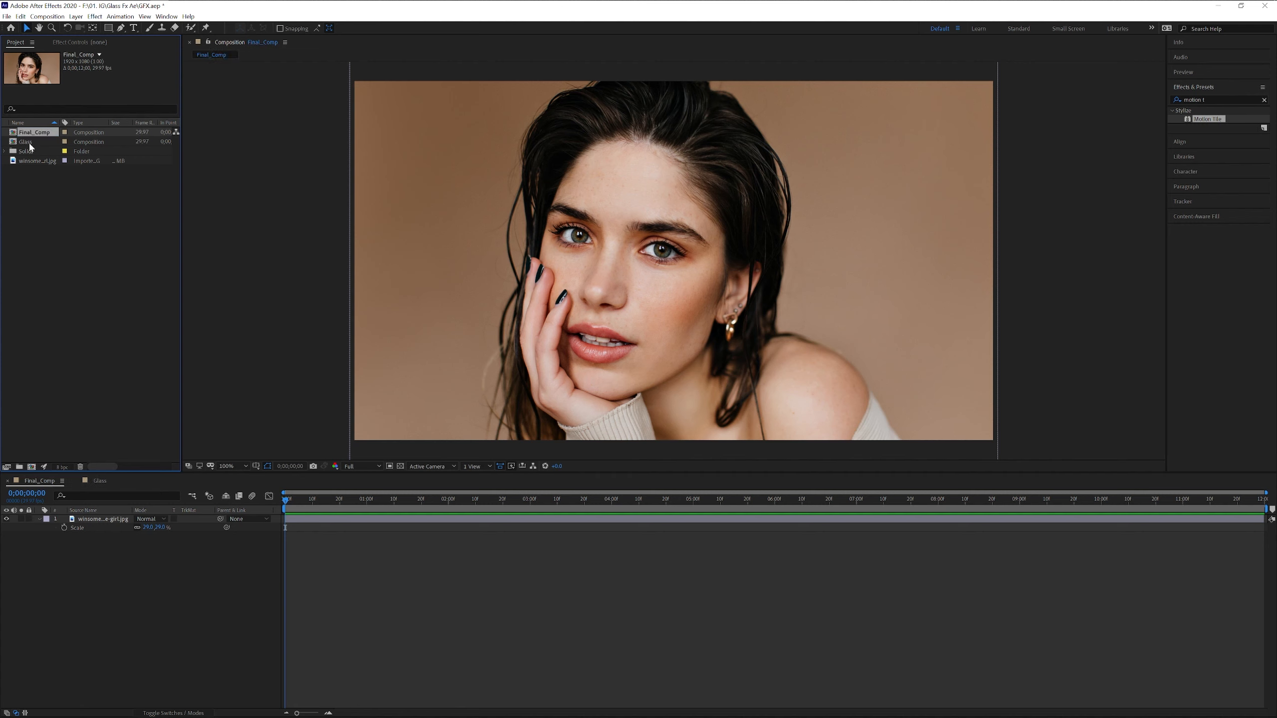
click(26, 140)
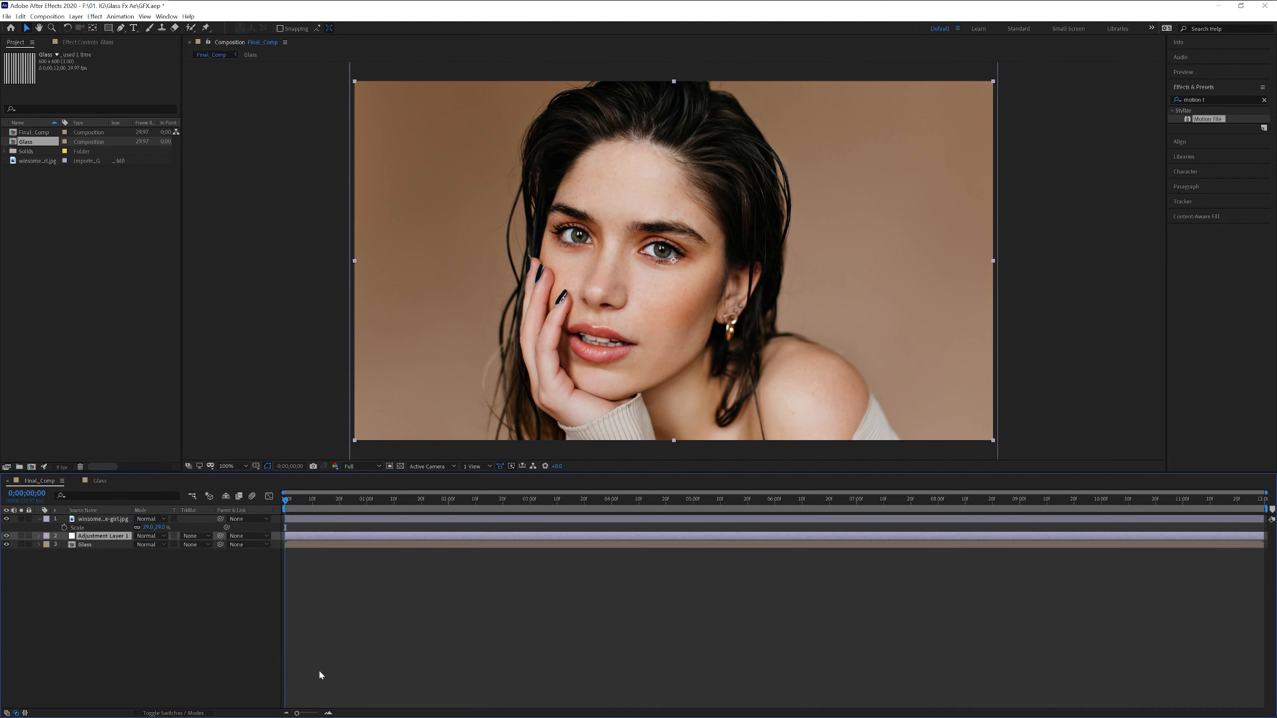
Rename the top adjustment layer in Final_Comp to Displacement
click(102, 518)
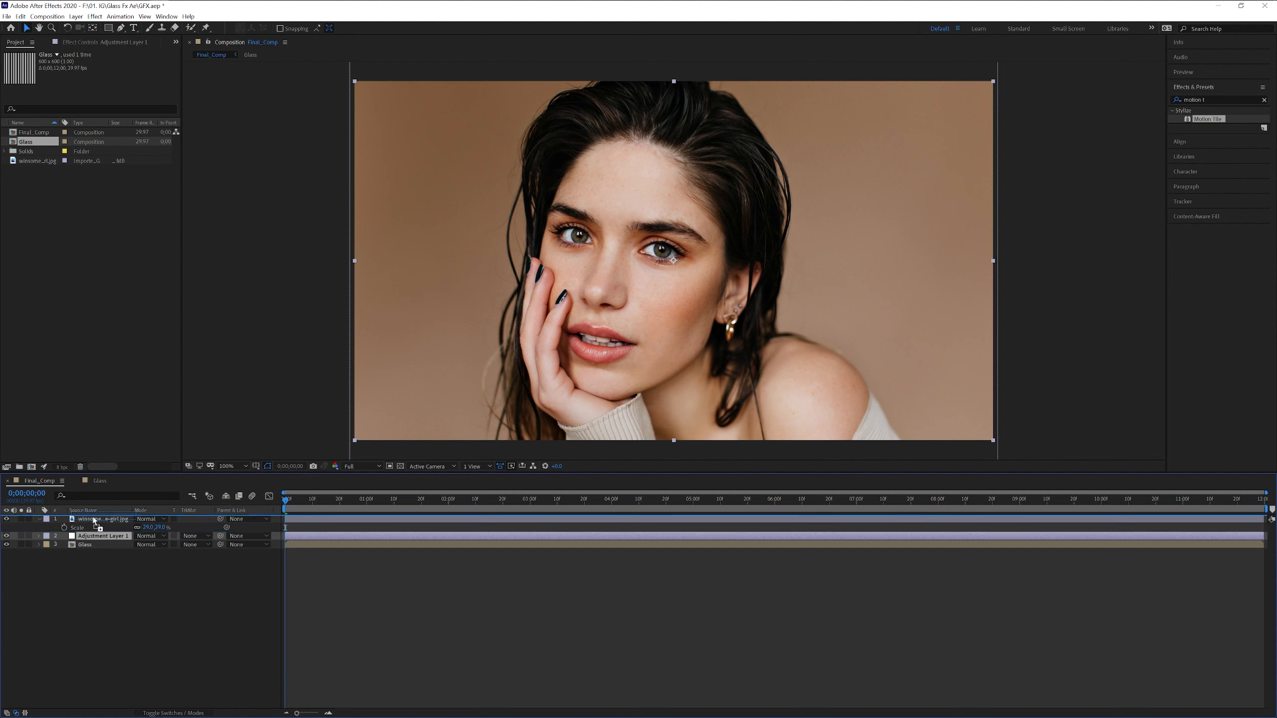
right_click(98, 519)
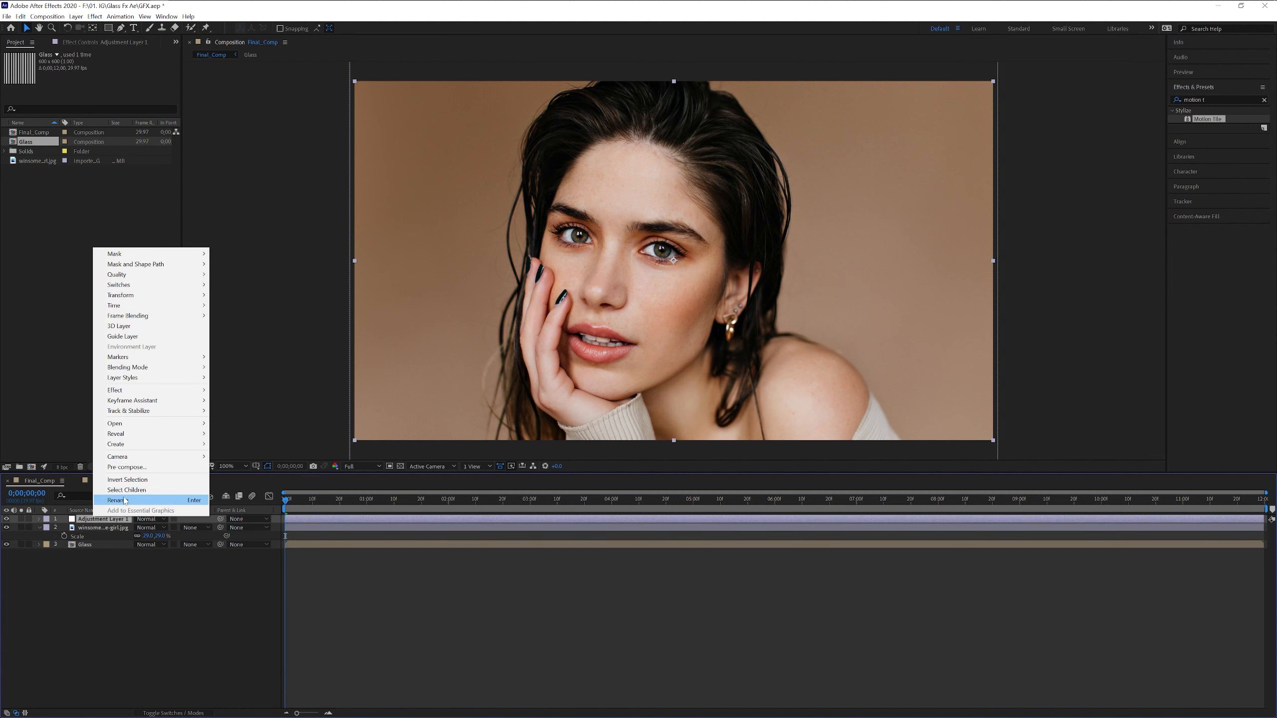
click(119, 500)
text(Displacement)
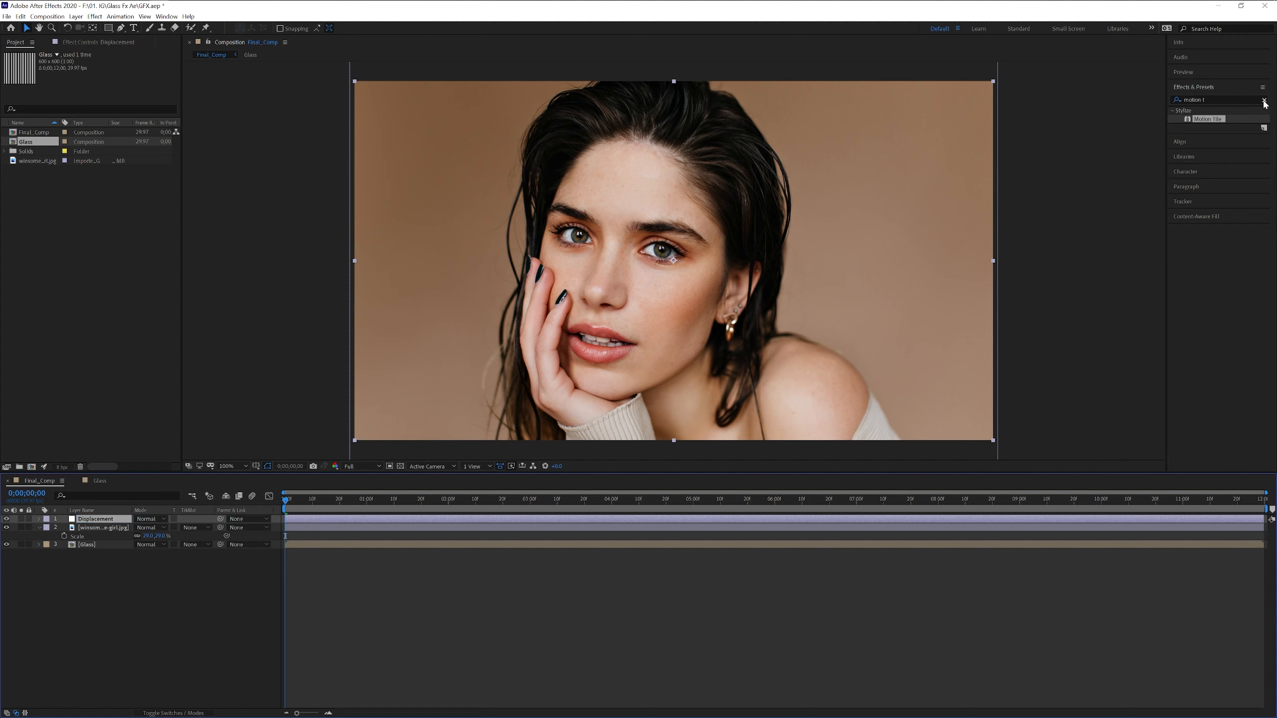
Apply Displacement Map using the Glass layer and raise Max Horizontal Displacement
click(1262, 100)
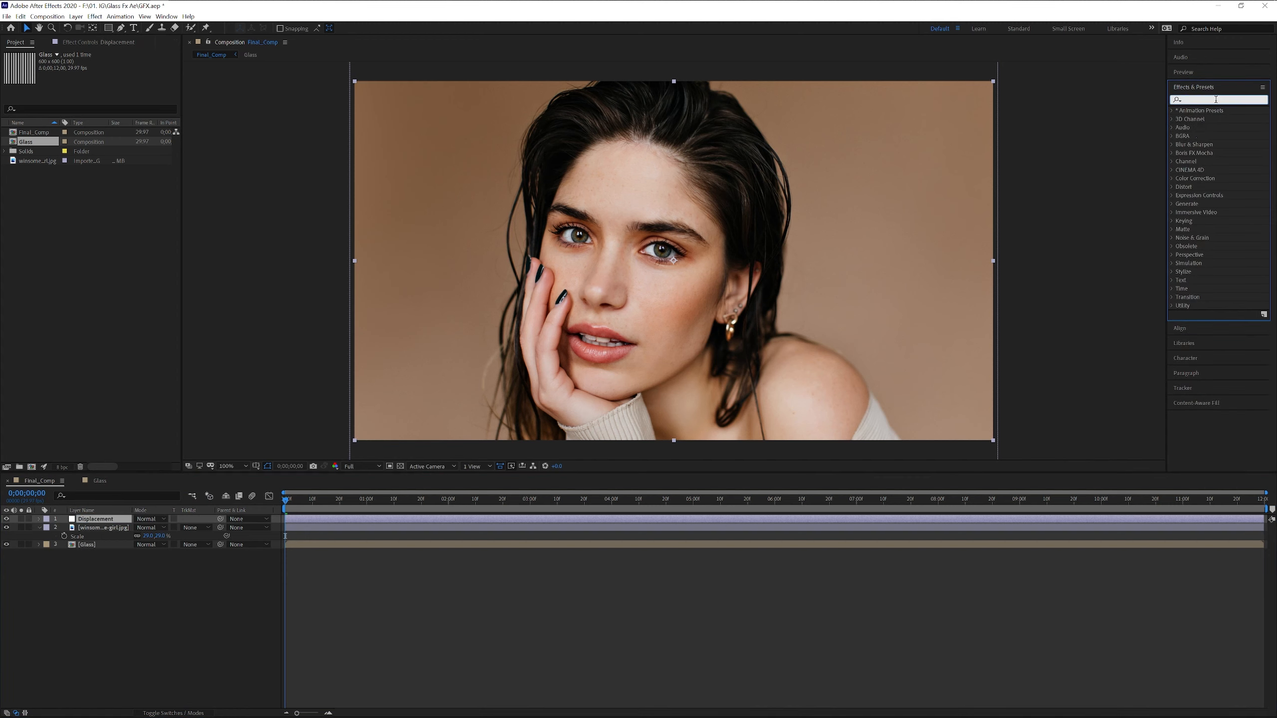
text(displacemen)
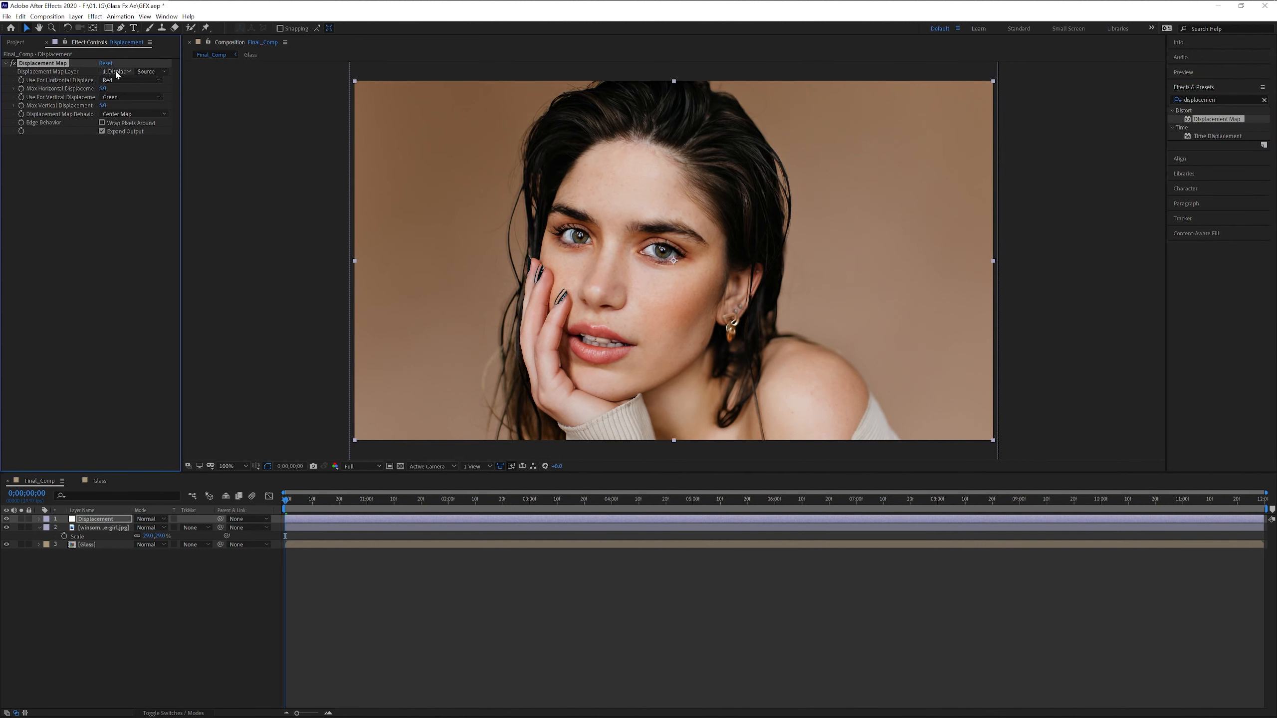
click(116, 71)
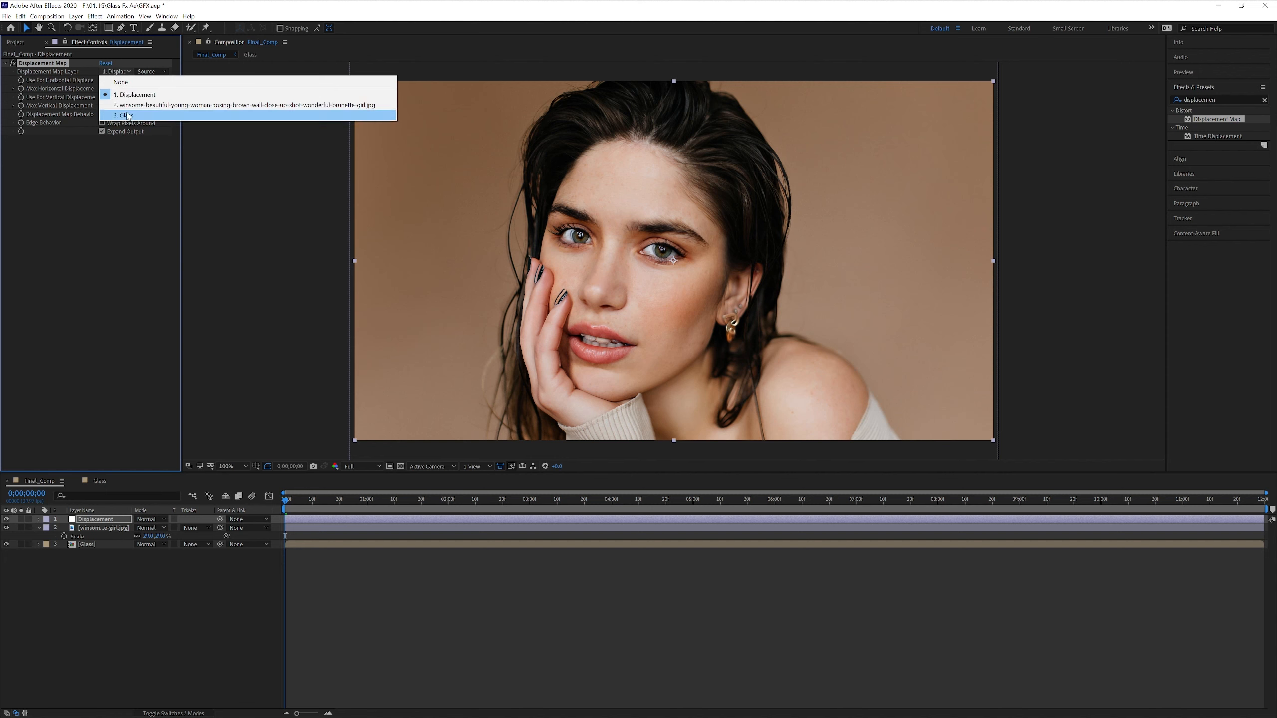
click(120, 115)
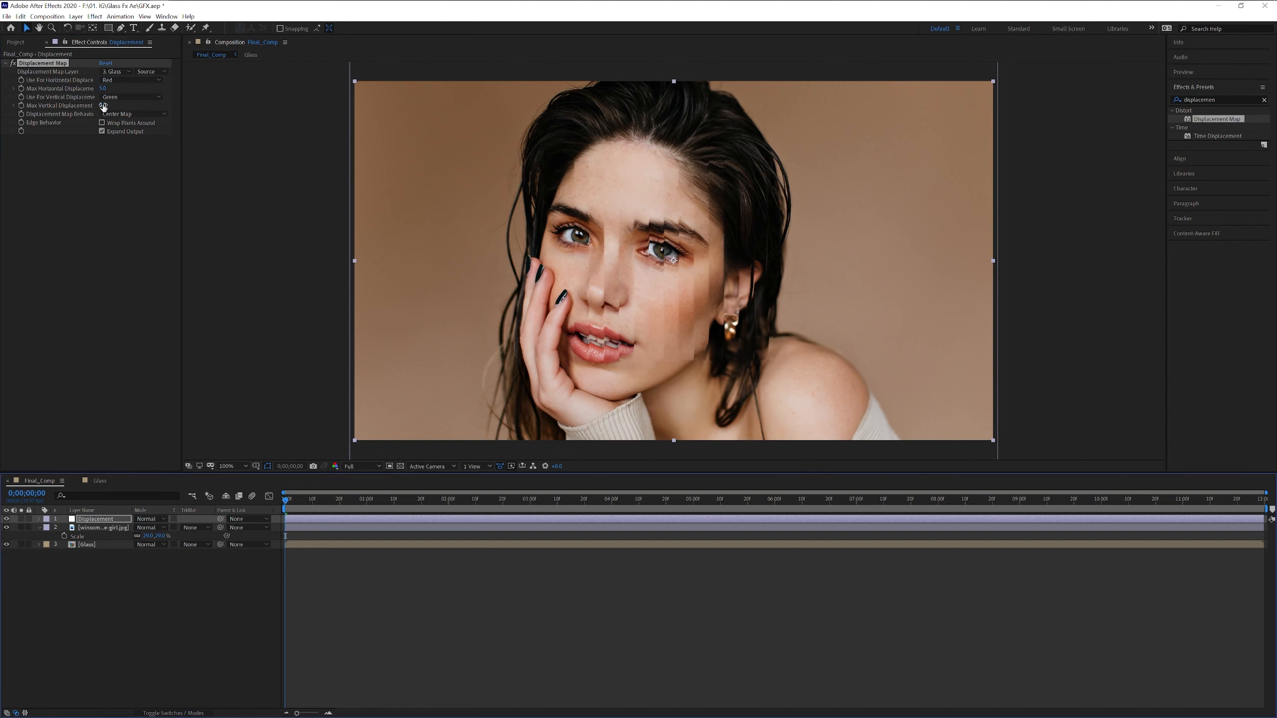
drag(106, 88, 122, 88)
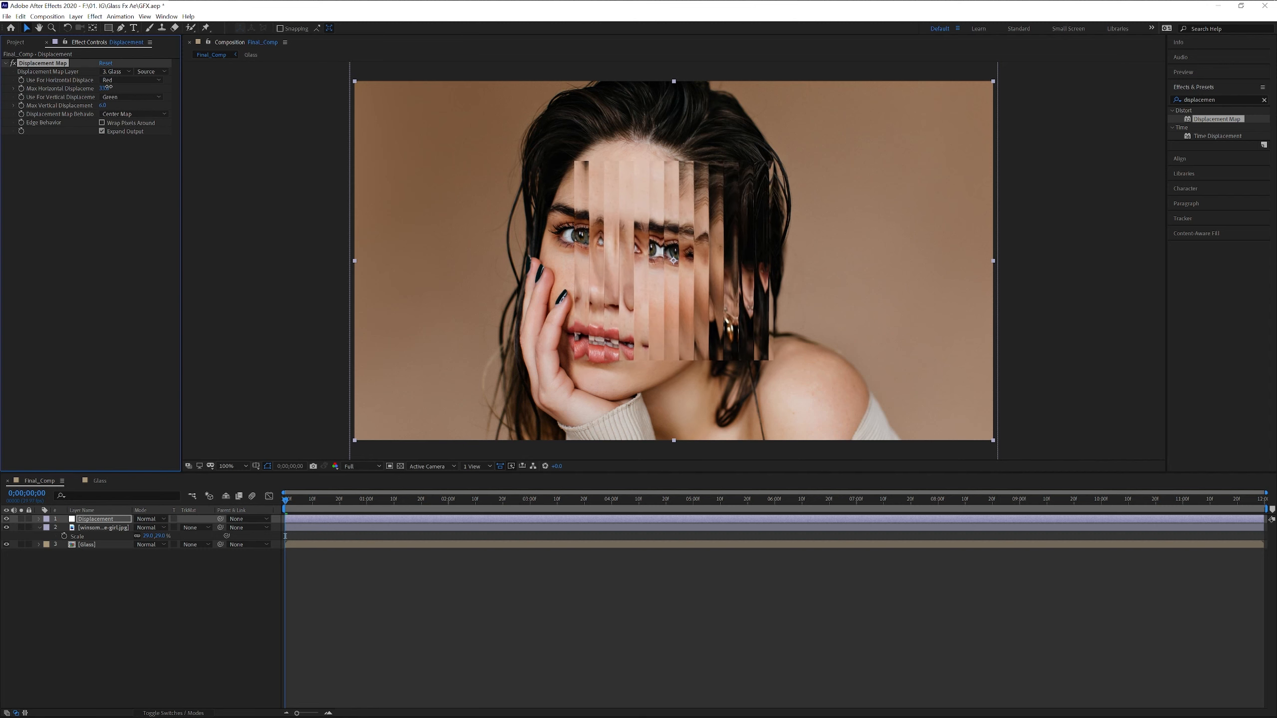
drag(102, 88, 126, 87)
text(fast box b)
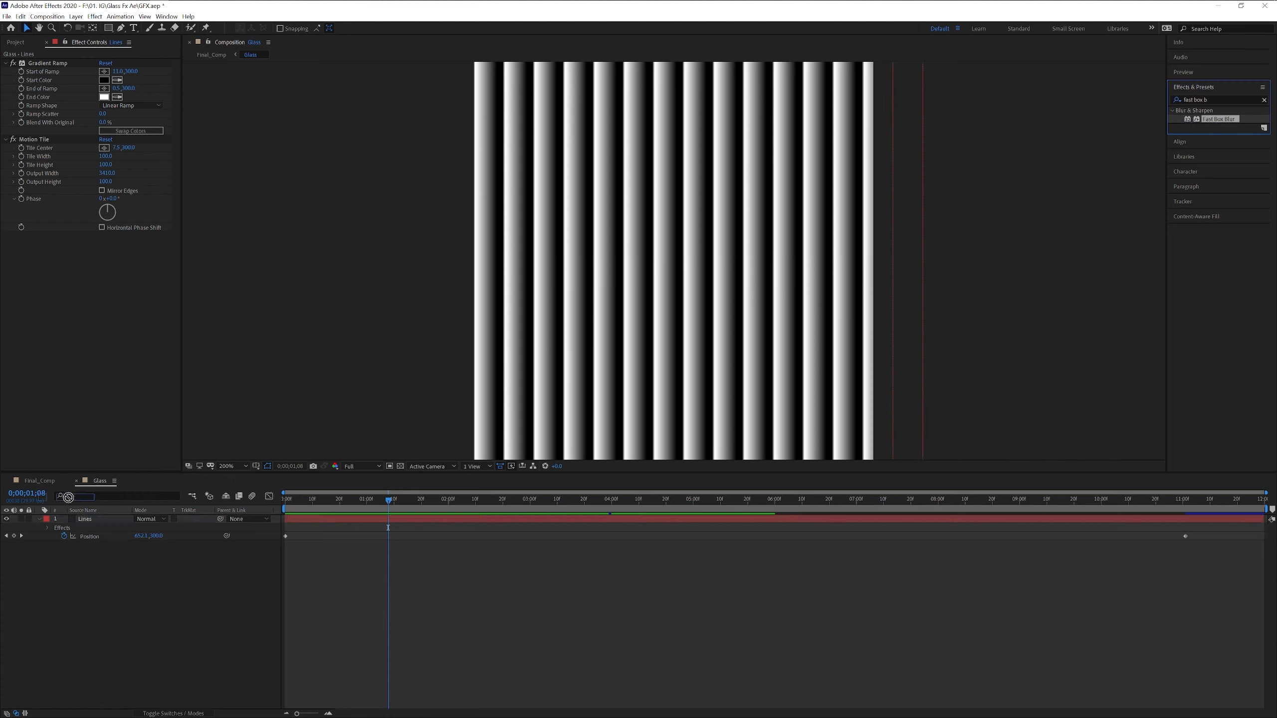
Add Fast Box Blur to Lines, set its Blur Radius, then apply Scatter
double_click(1218, 118)
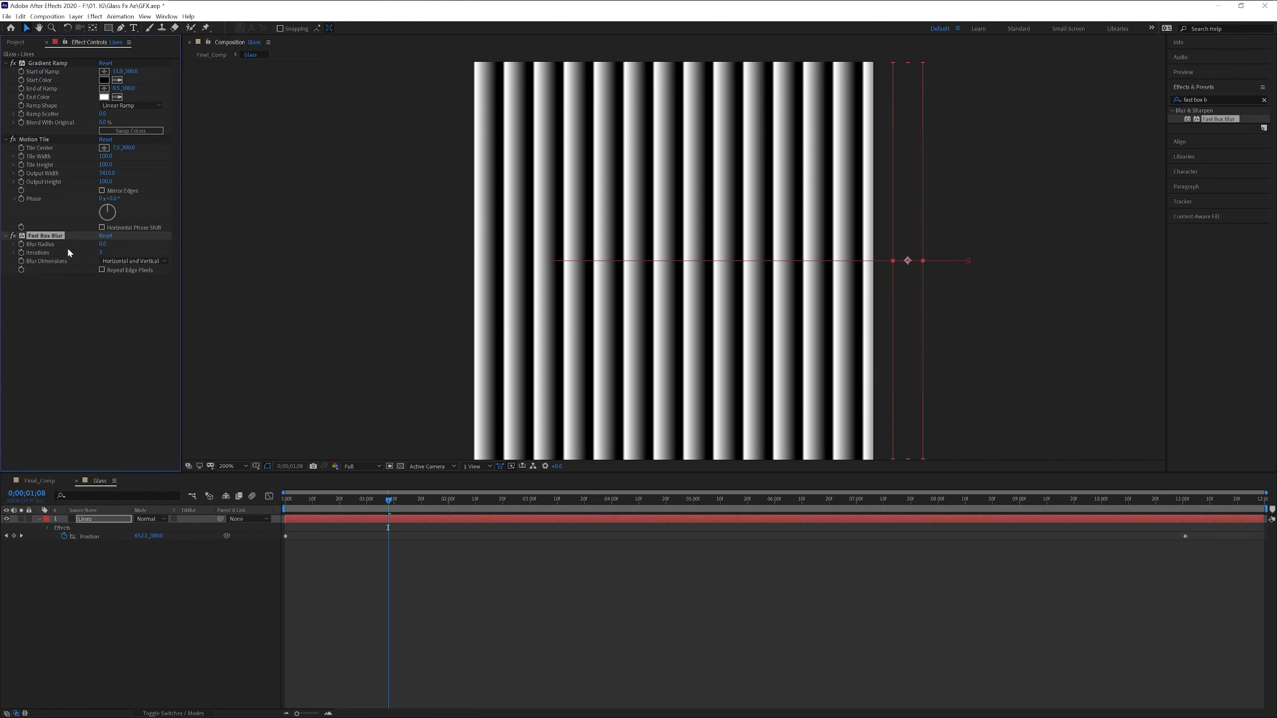
double_click(103, 243)
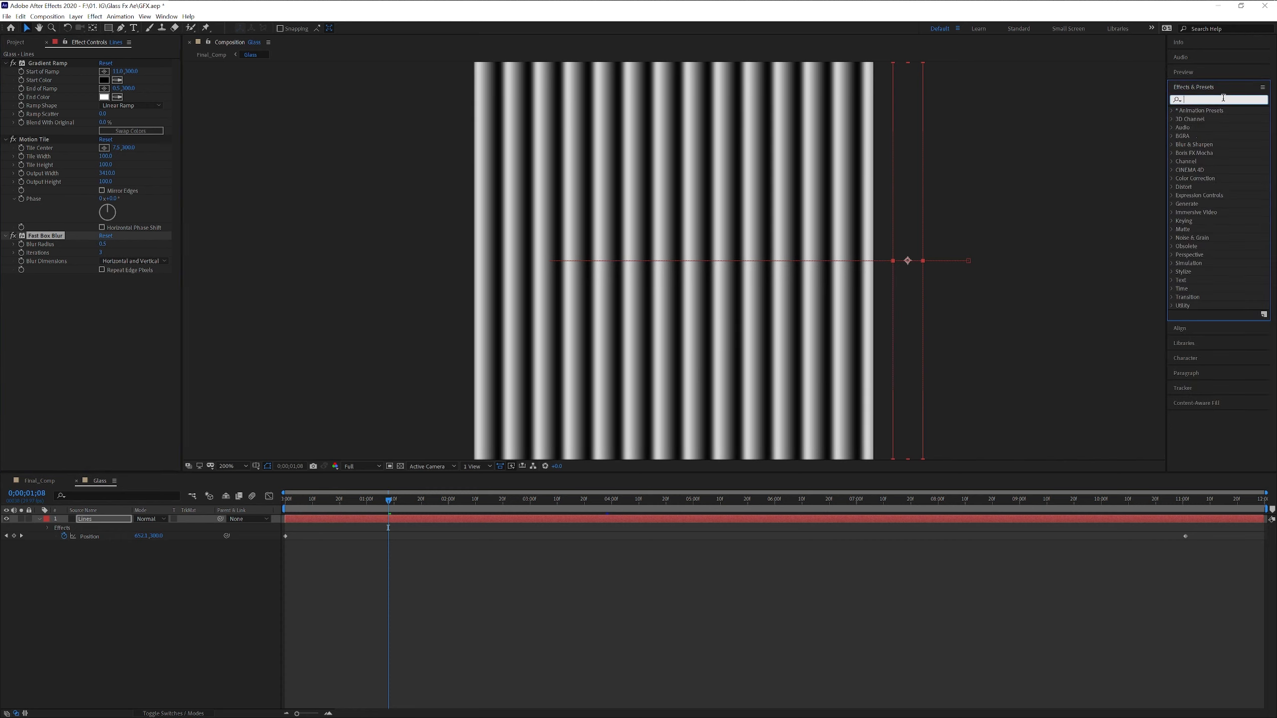
text(scatt)
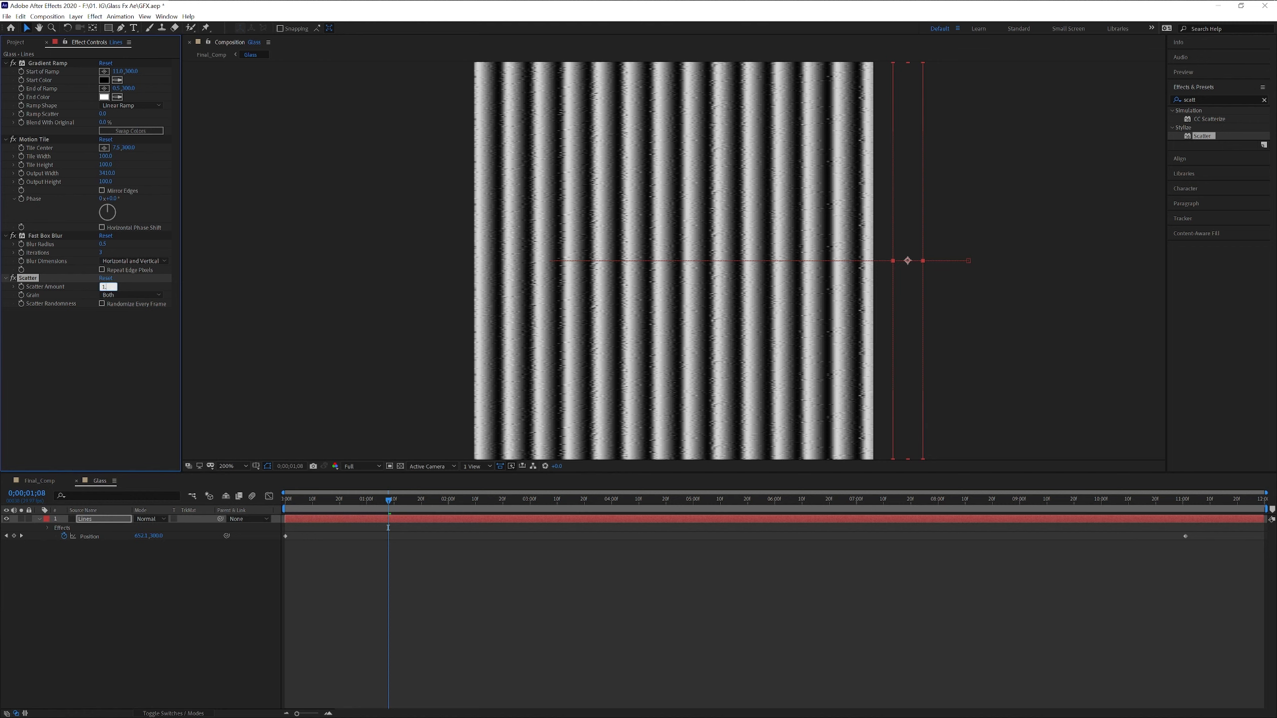
Play and stop a preview of Final_Comp's sliding glass-stripe distortion
click(209, 55)
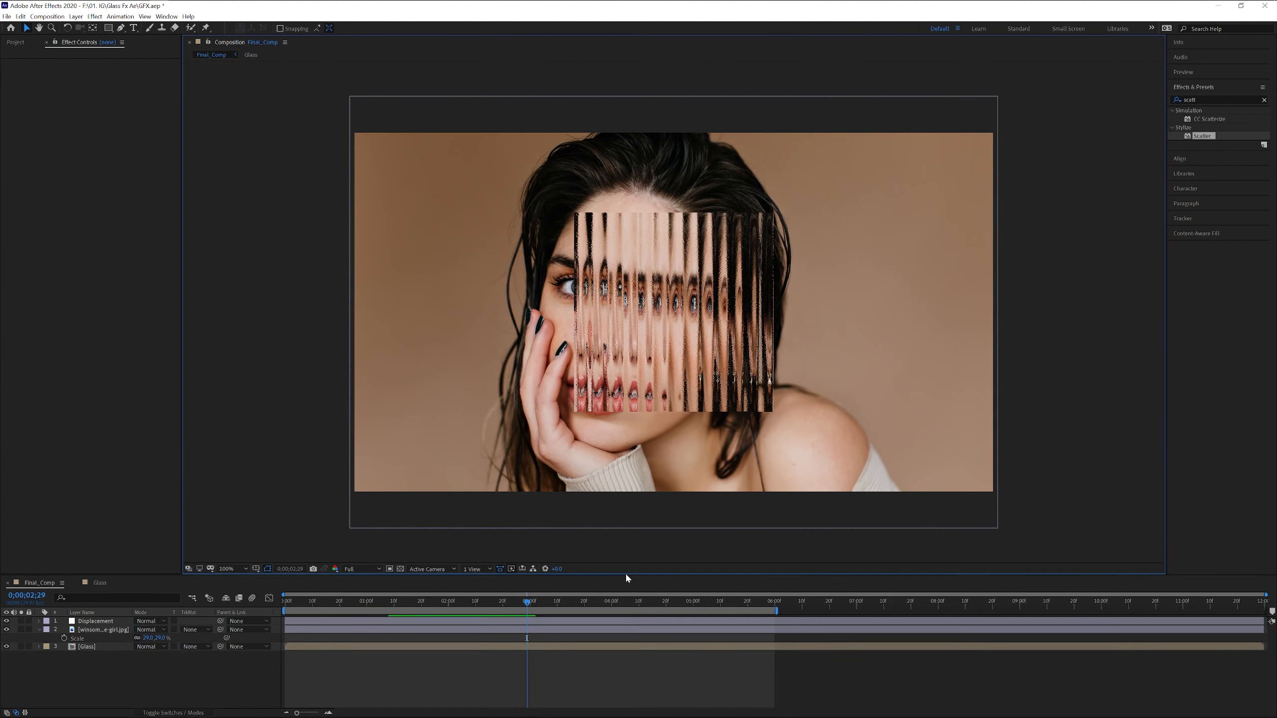
click(229, 568)
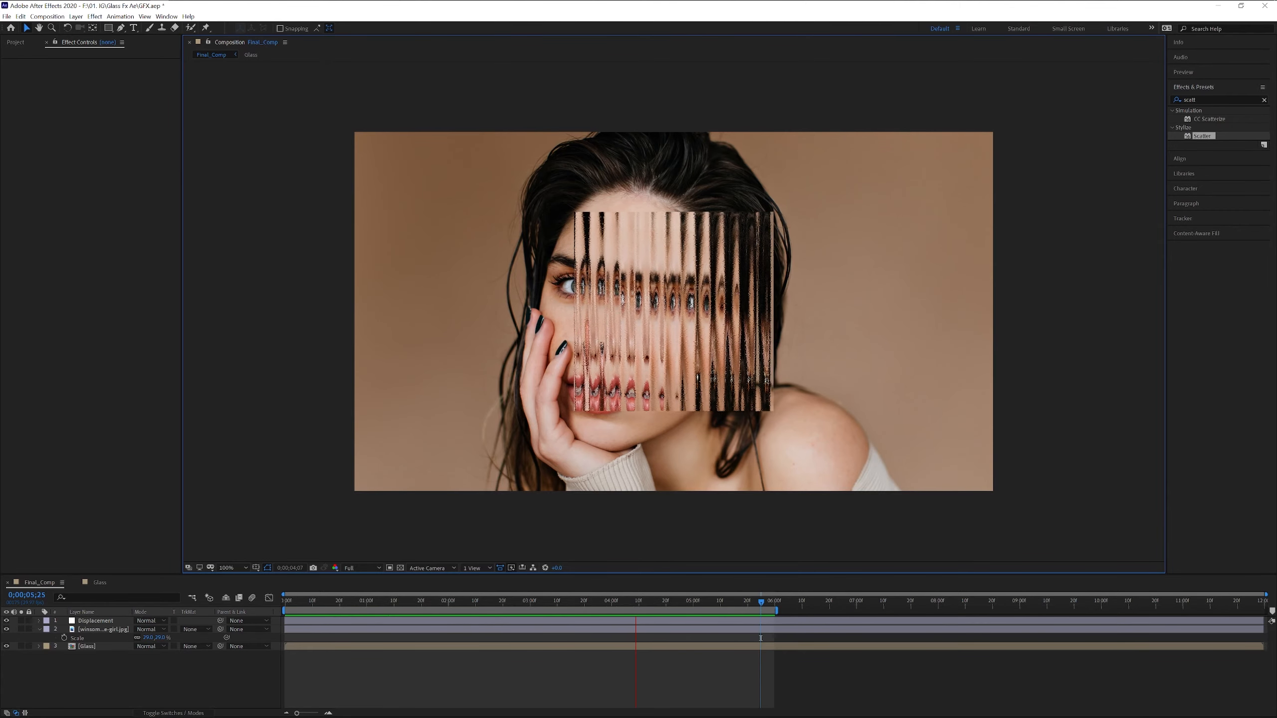
click(308, 610)
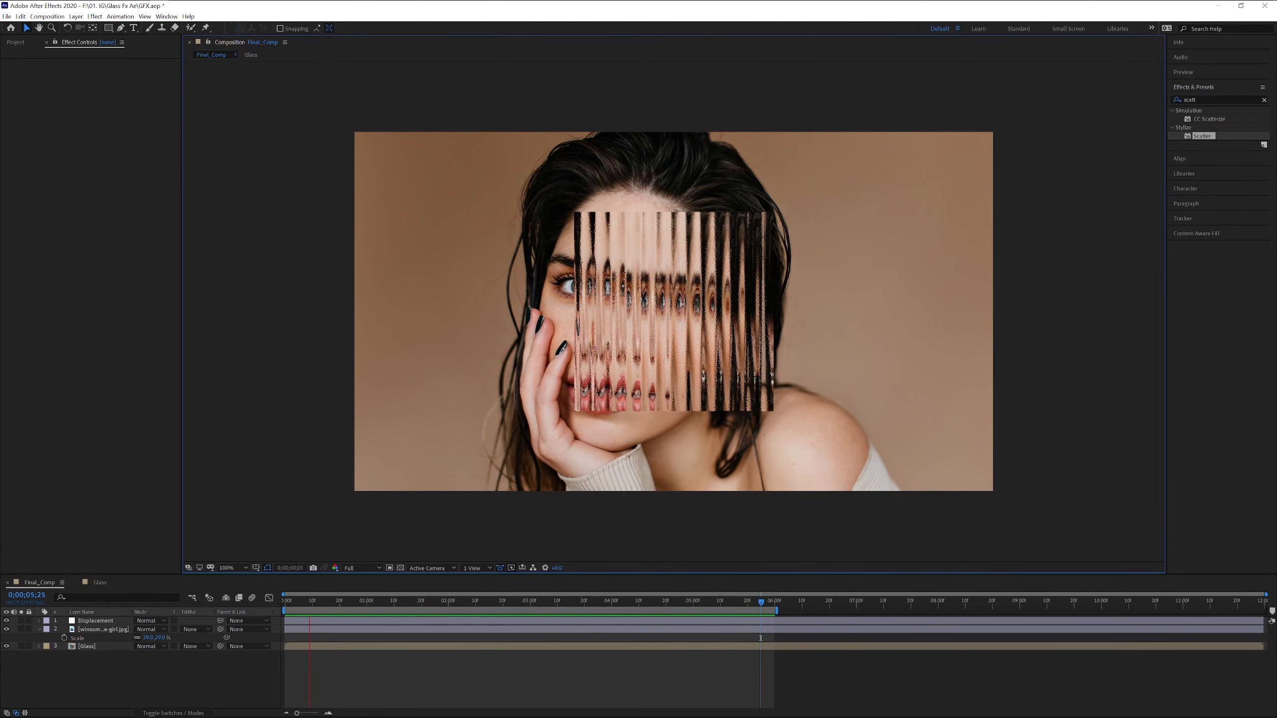